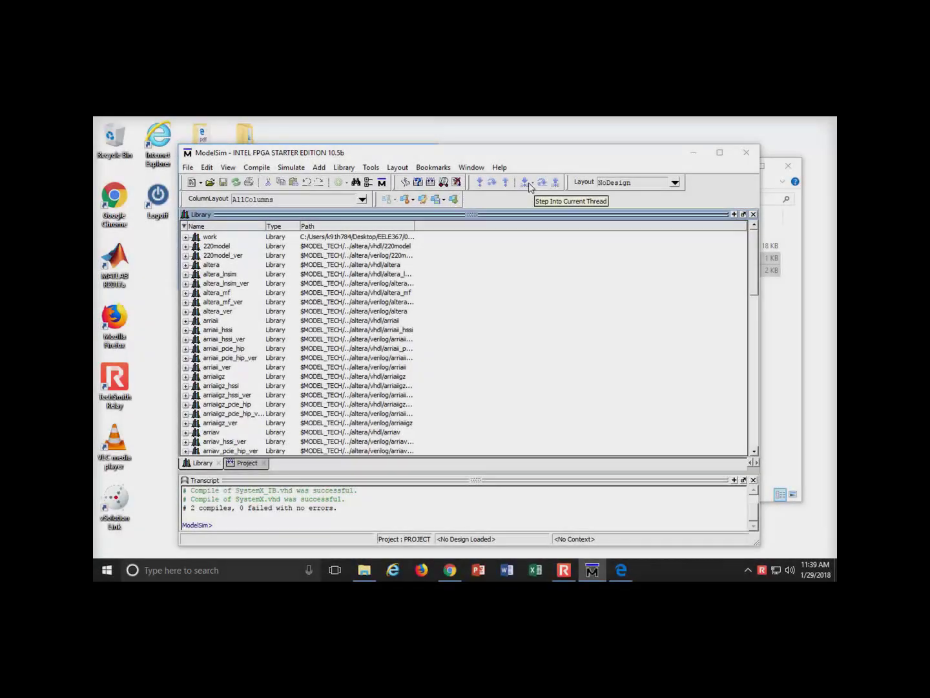
pyautogui.moveTo(516, 121)
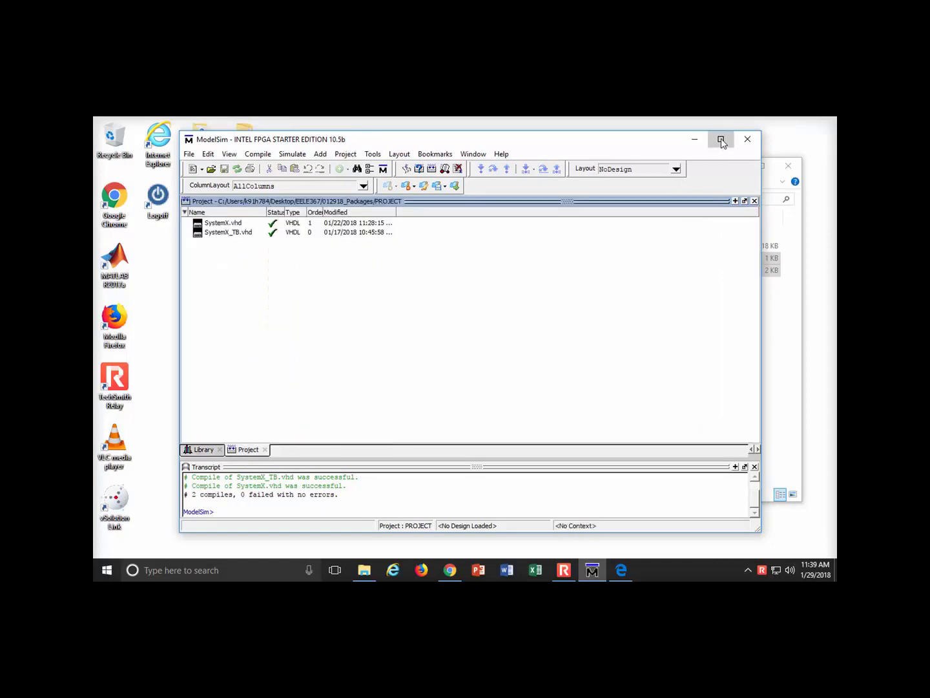
# Show the Project tab listing SystemX.vhd and SystemX_TB.vhd and select SystemX.vhd.
pyautogui.click(721, 139)
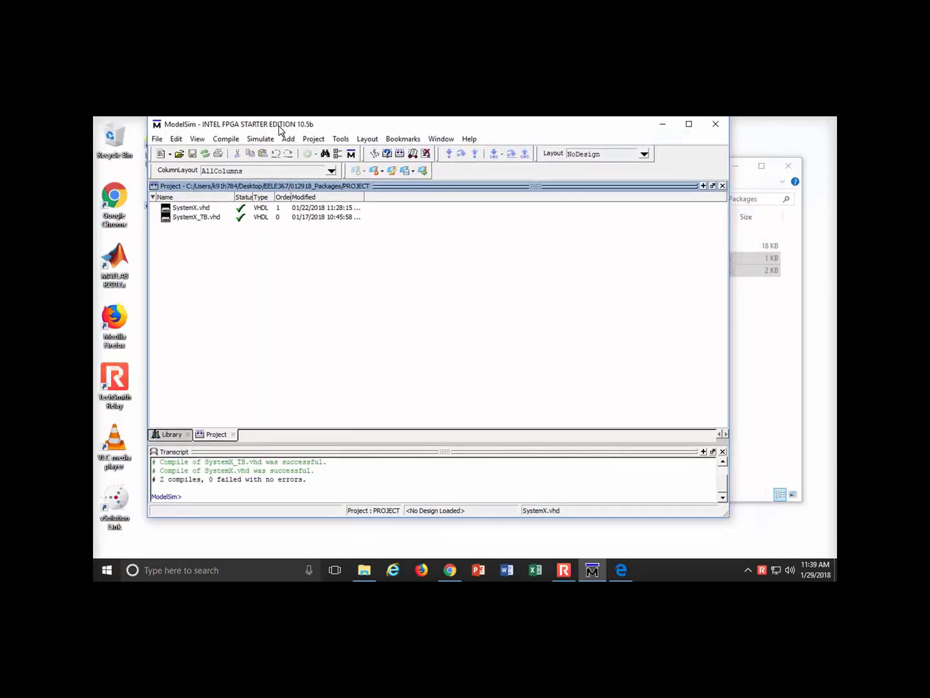
pyautogui.click(191, 210)
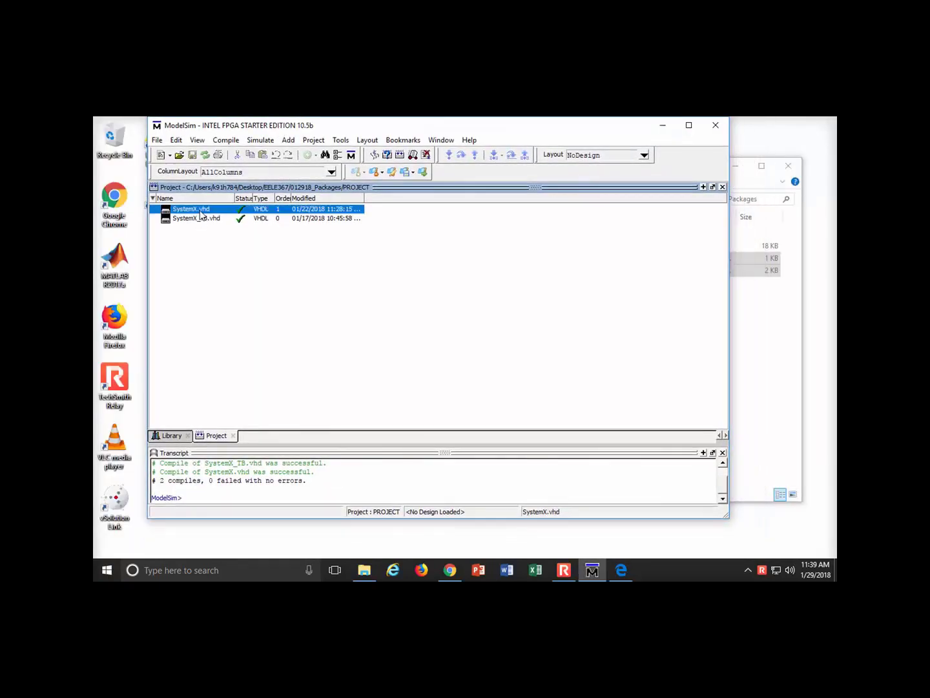
# Open SystemX.vhd in the source editor.
pyautogui.doubleClick(191, 210)
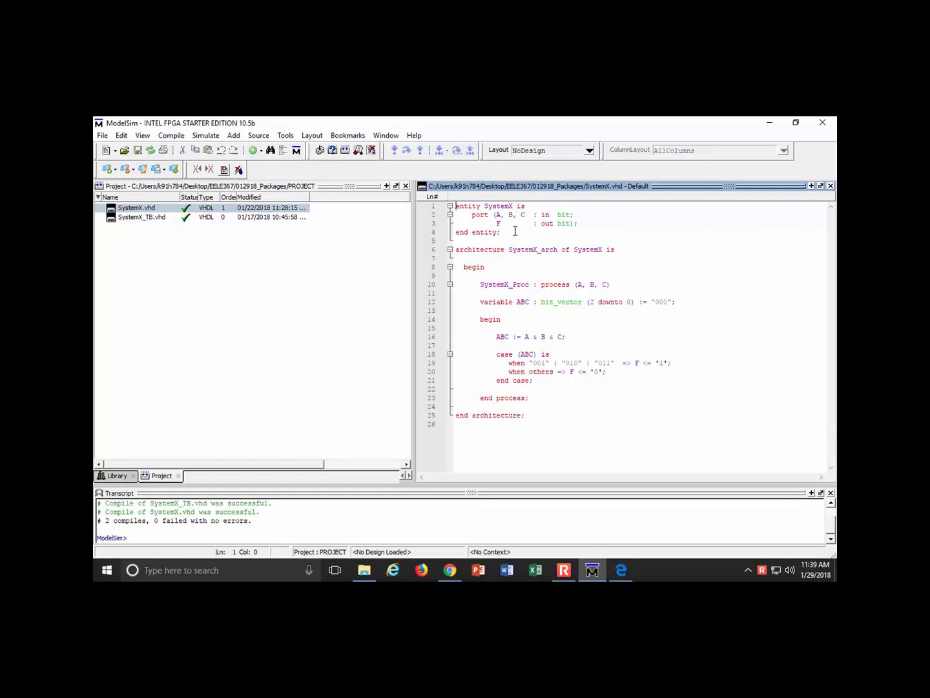
pyautogui.moveTo(491, 287)
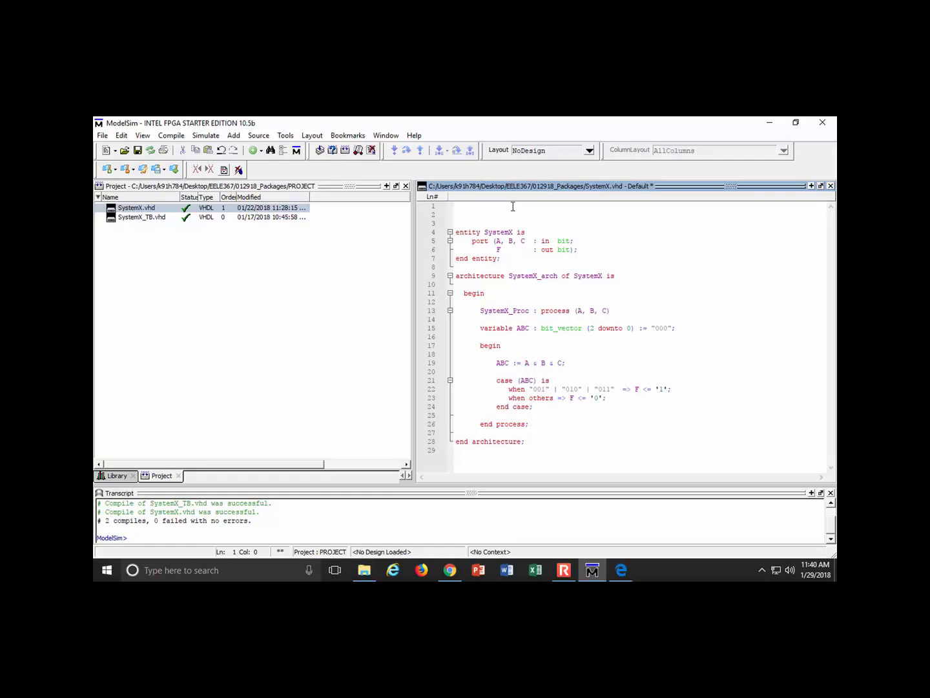
# Add 'library IEEE;' and 'use IEEE.std_logic_1164.all;' above the SystemX entity.
pyautogui.write('lib')
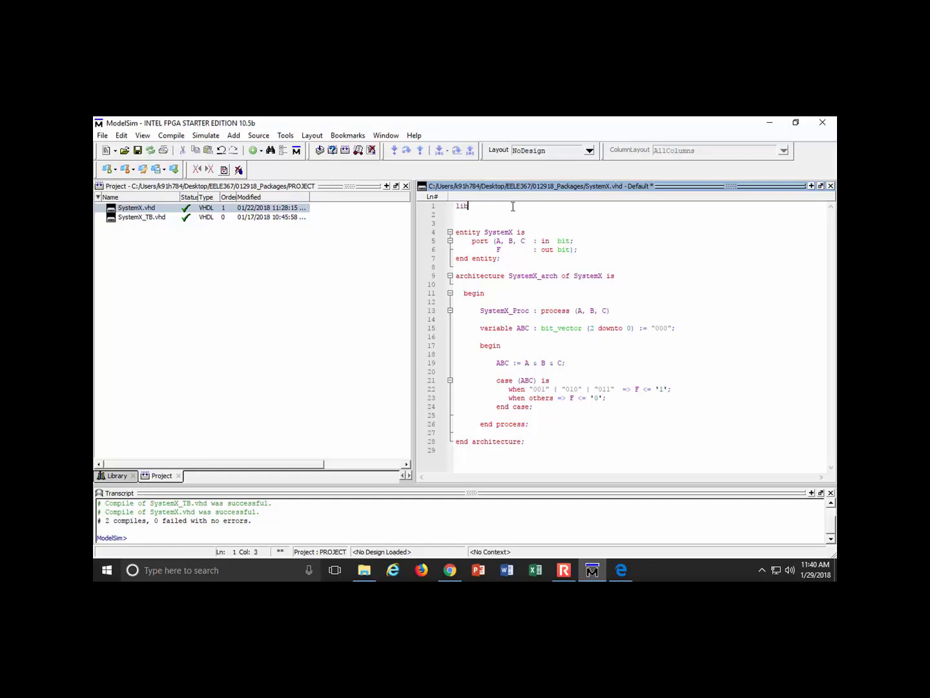
pyautogui.write('rary')
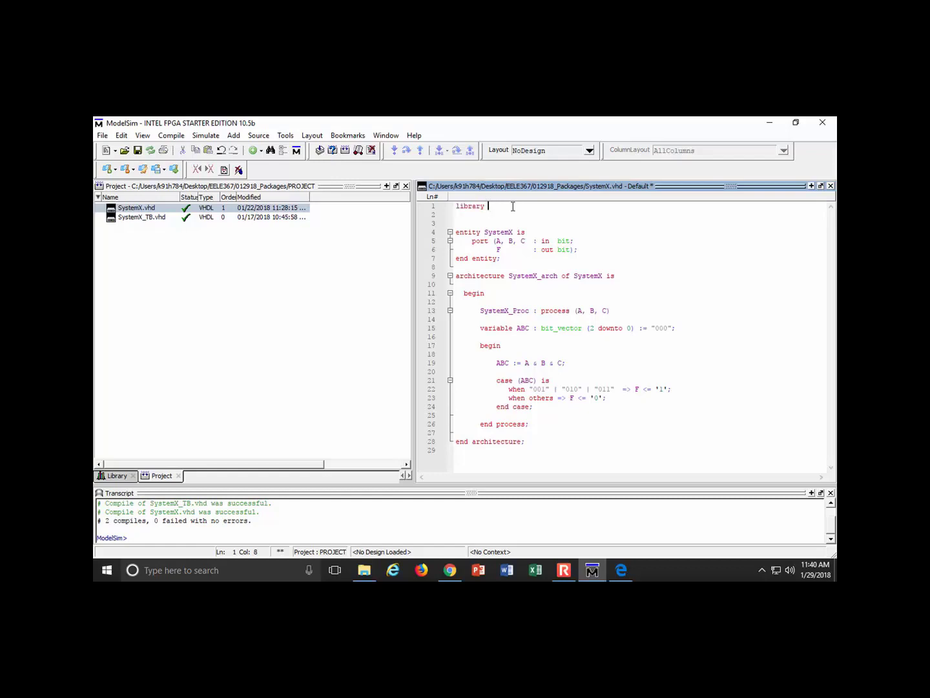
pyautogui.write('IEEE;')
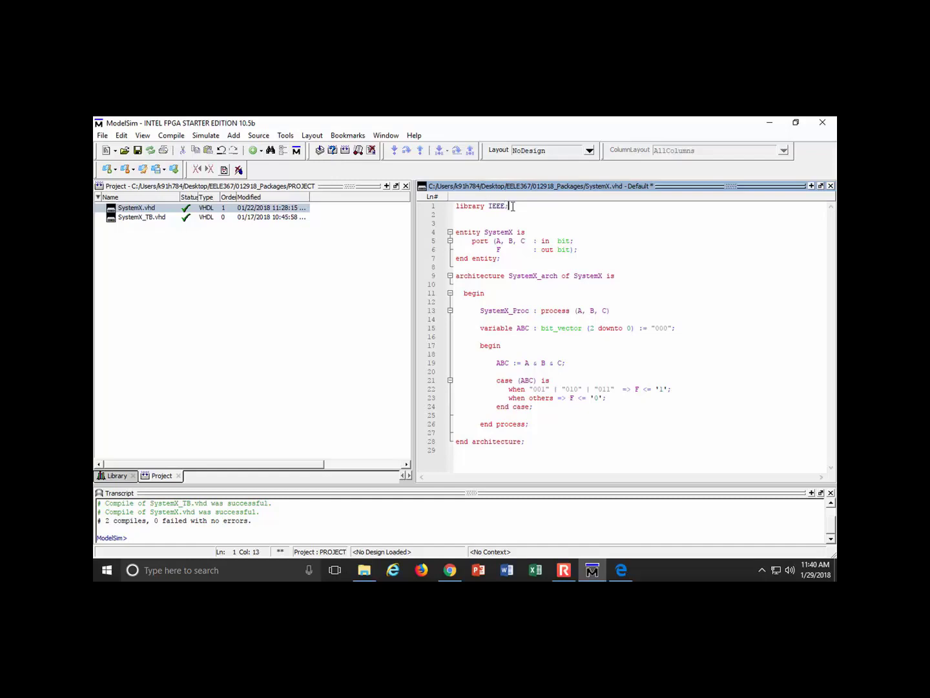
pyautogui.moveTo(799, 145)
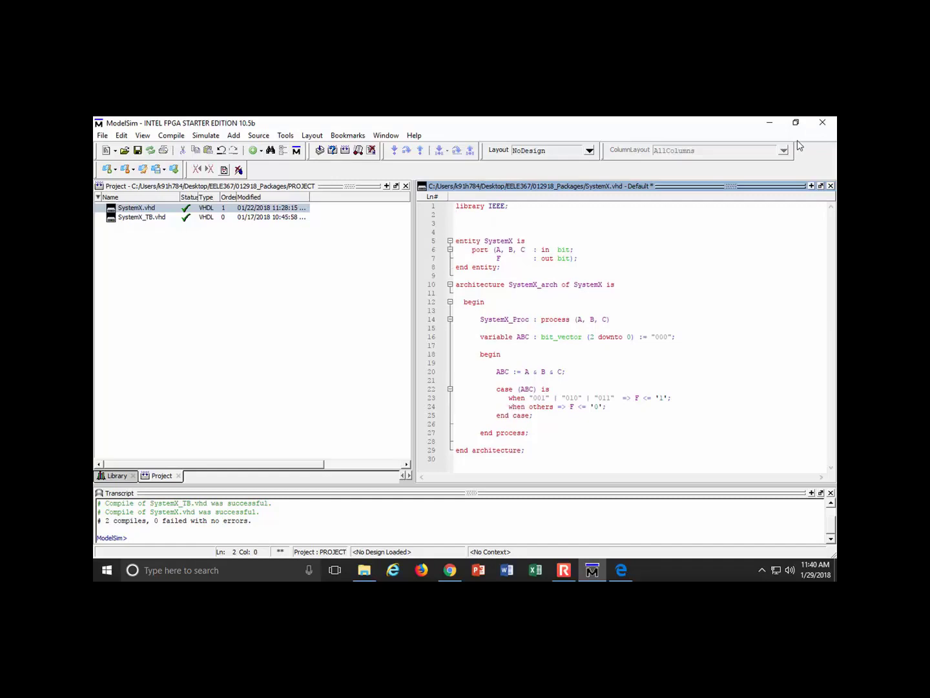
pyautogui.write('use')
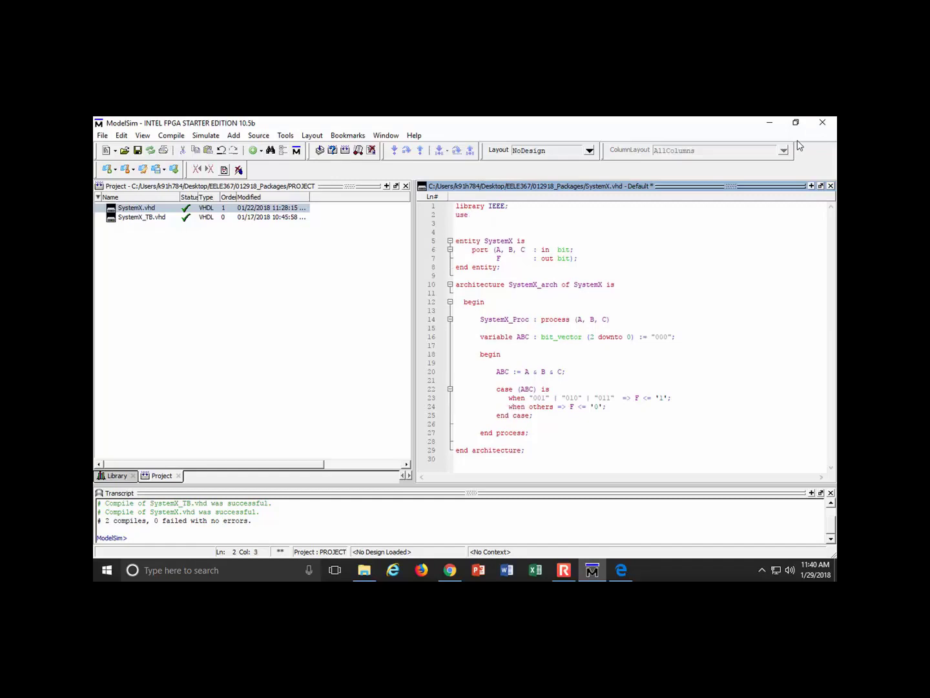
pyautogui.write('IEEE')
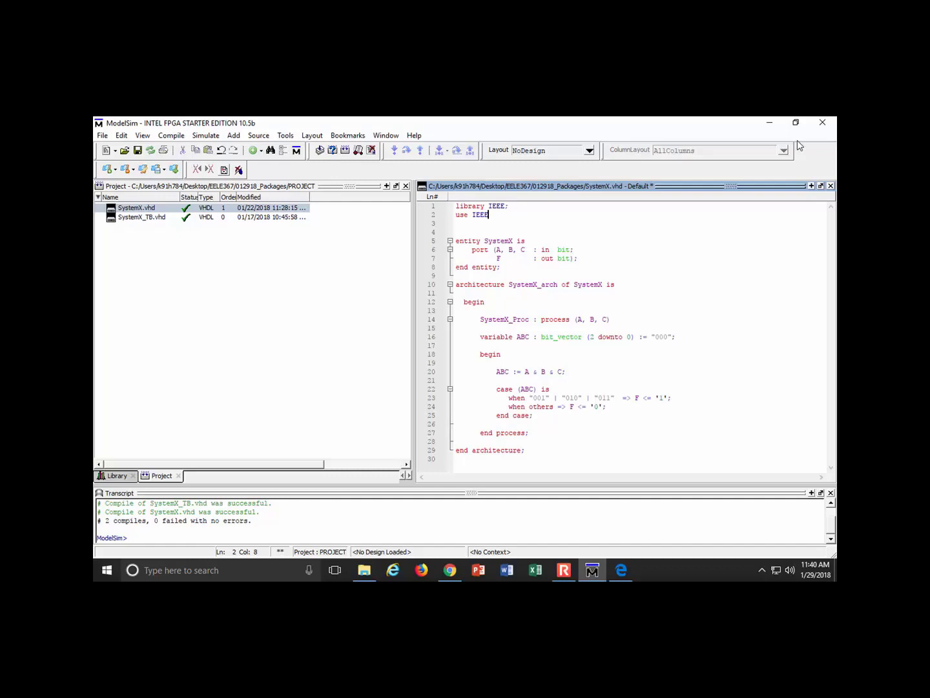
pyautogui.write('.std_')
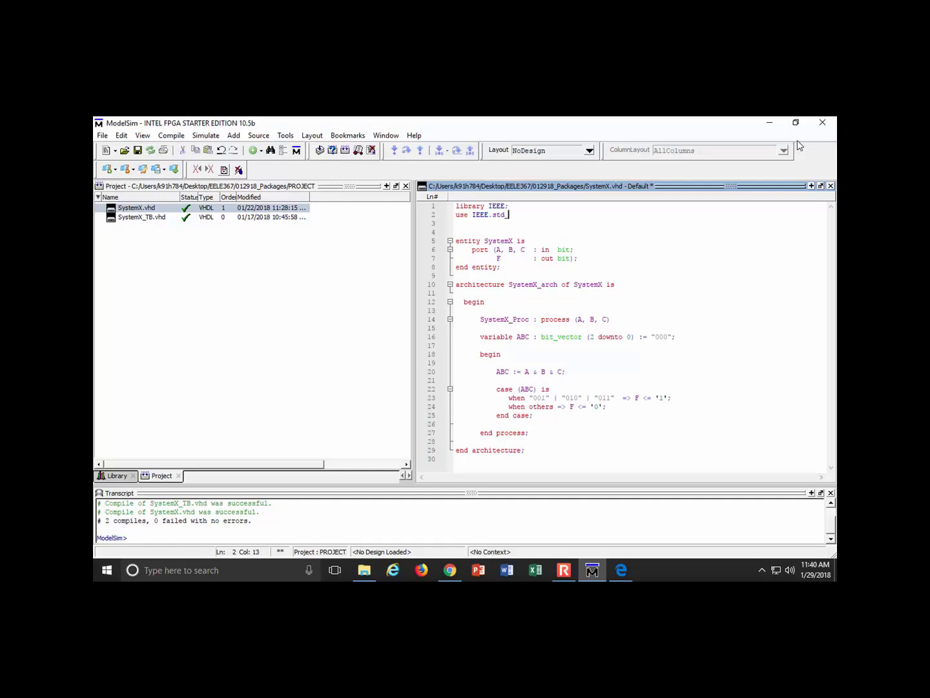
pyautogui.write('logic_1')
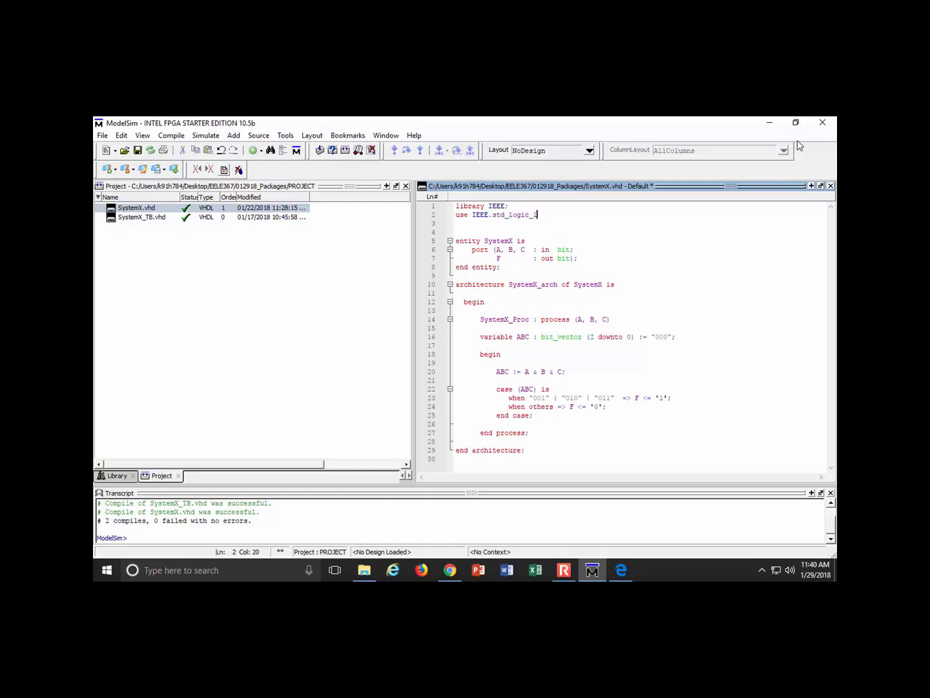
pyautogui.write('164')
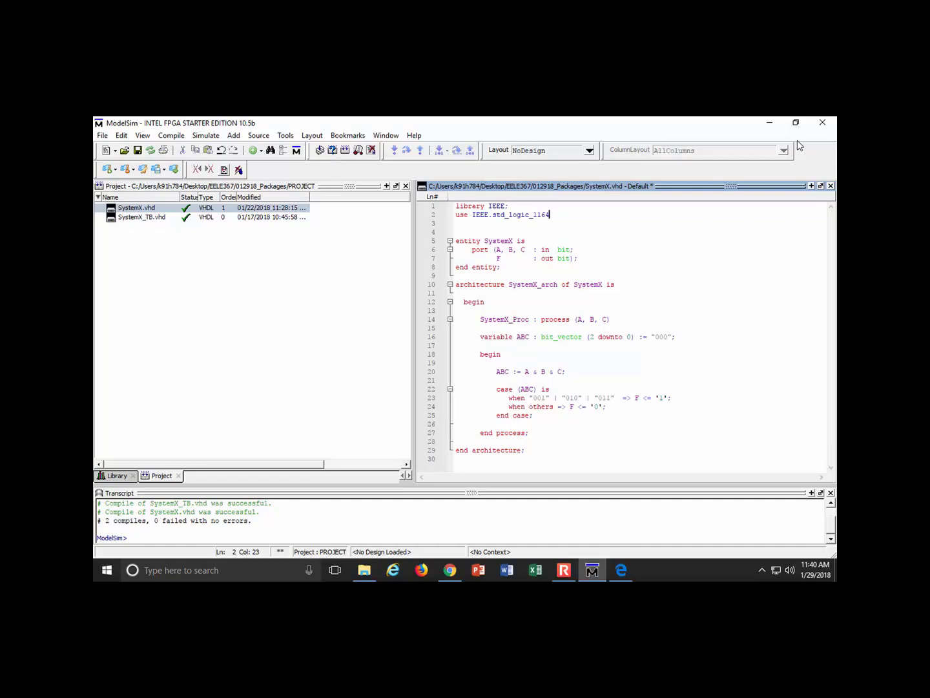
pyautogui.write('.all;')
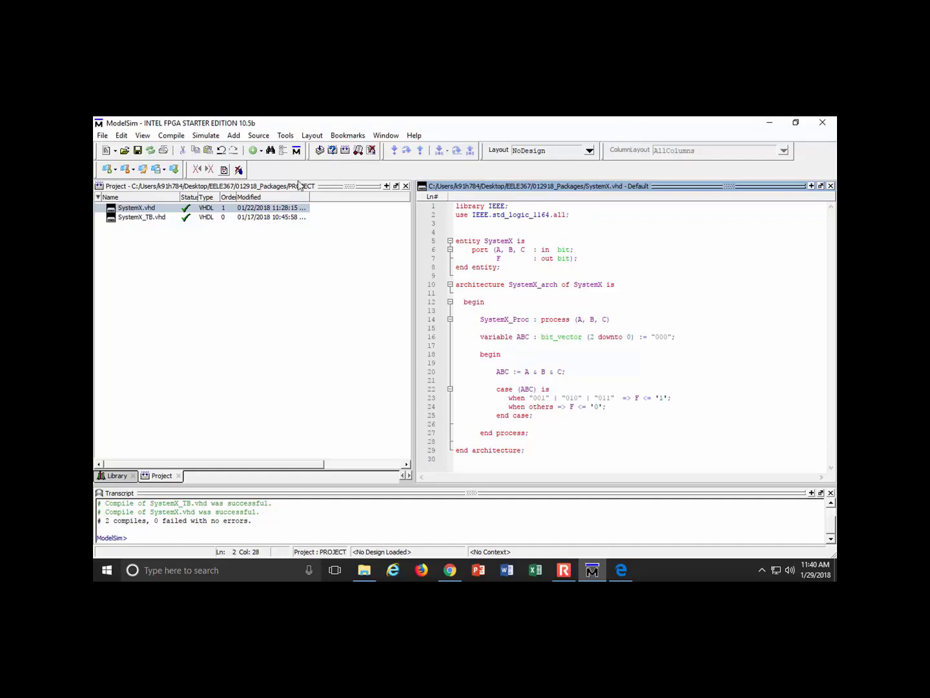
# Compile SystemX.vhd via Compile > Compile Selected, succeeding with the IEEE library added.
pyautogui.rightClick(135, 207)
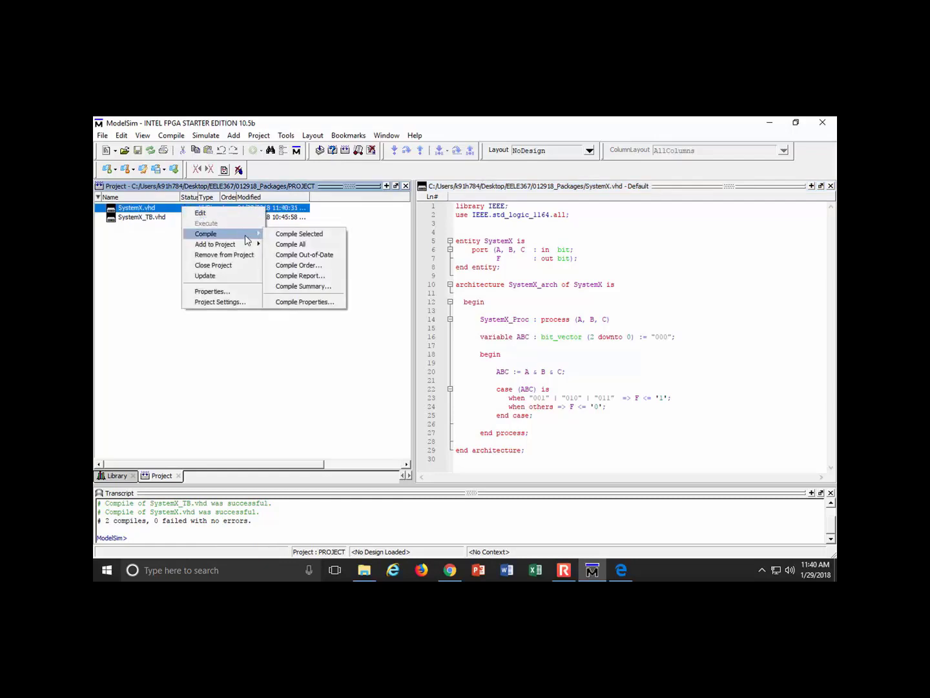
pyautogui.click(299, 232)
pyautogui.write('std_logic')
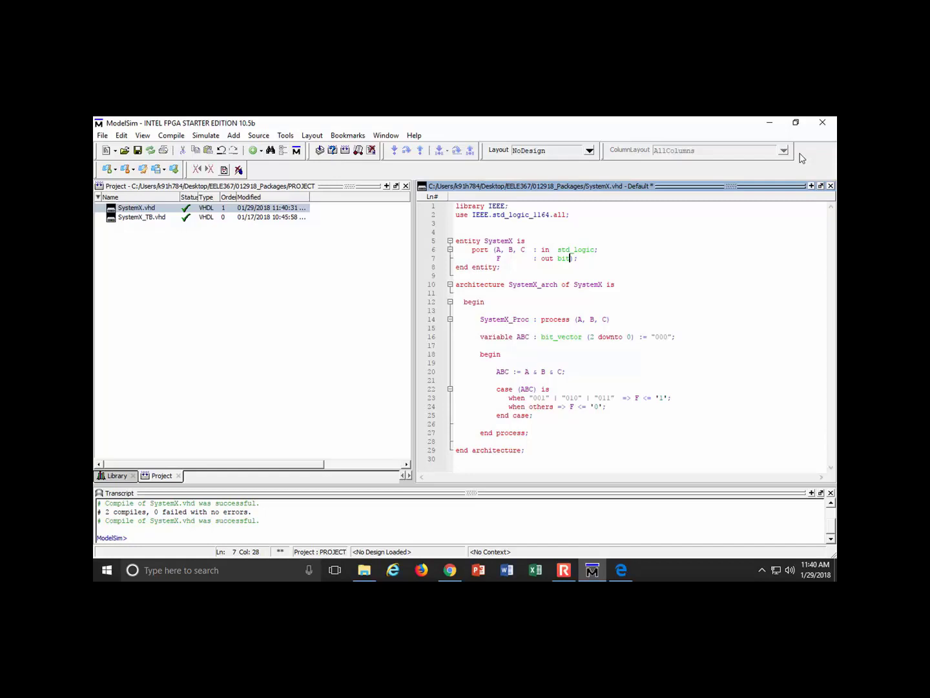
# Change output F's type from bit to std_logic and recompile SystemX.vhd, which reports one error.
pyautogui.doubleClick(563, 258)
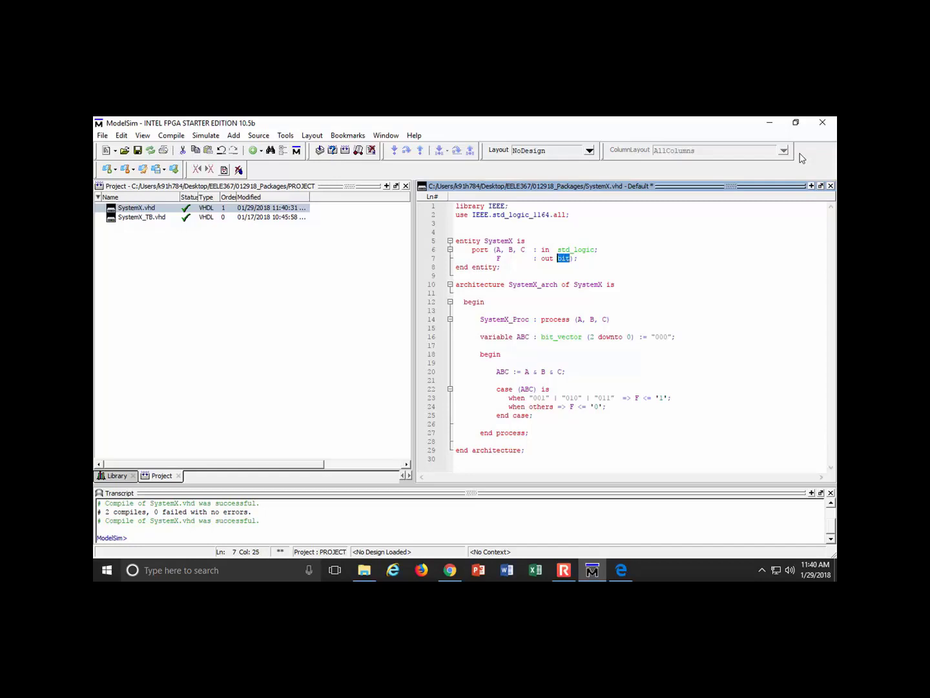
pyautogui.write('std_logic')
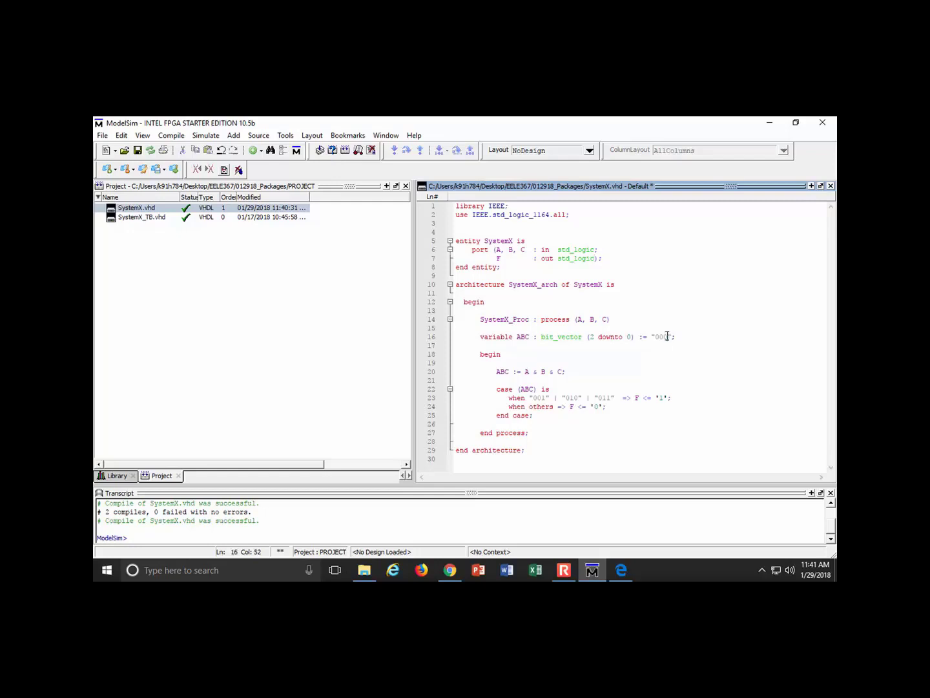
pyautogui.doubleClick(660, 336)
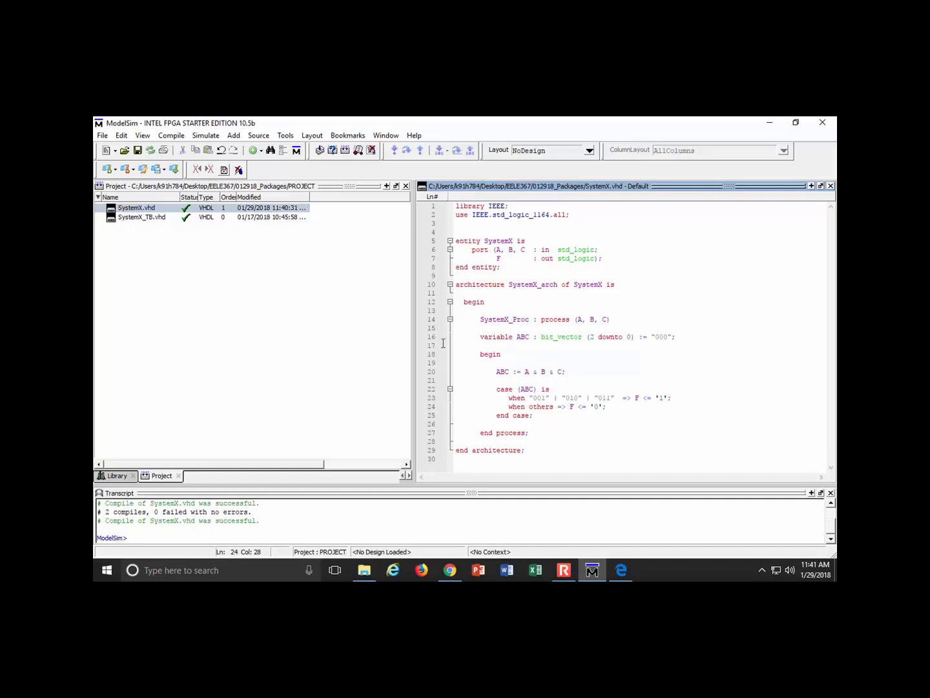
pyautogui.click(137, 207)
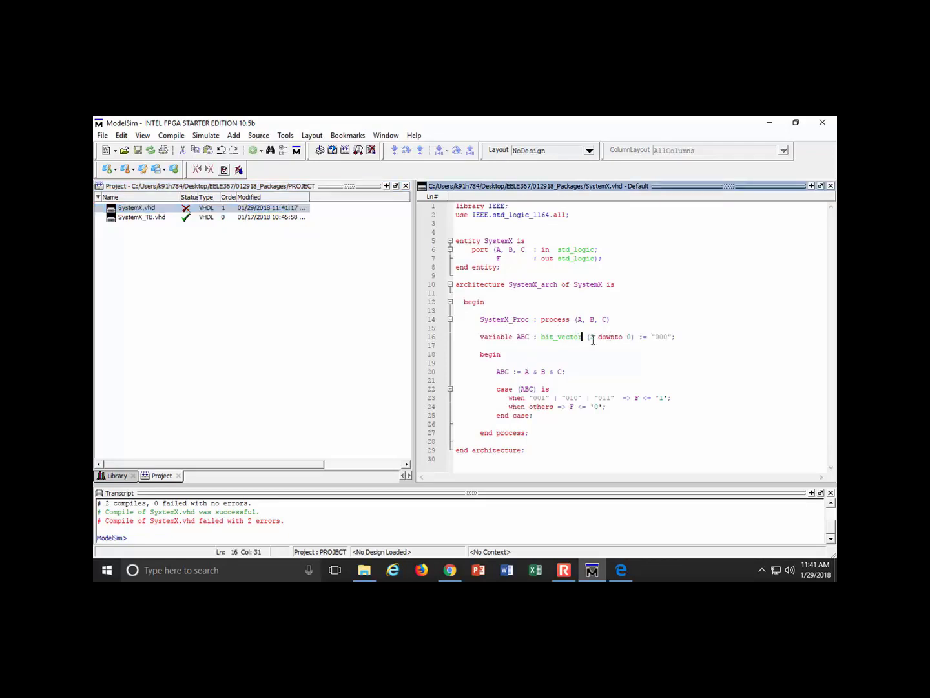
# Make variable ABC a std_logic_vector and recompile SystemX.vhd successfully.
pyautogui.doubleClick(565, 336)
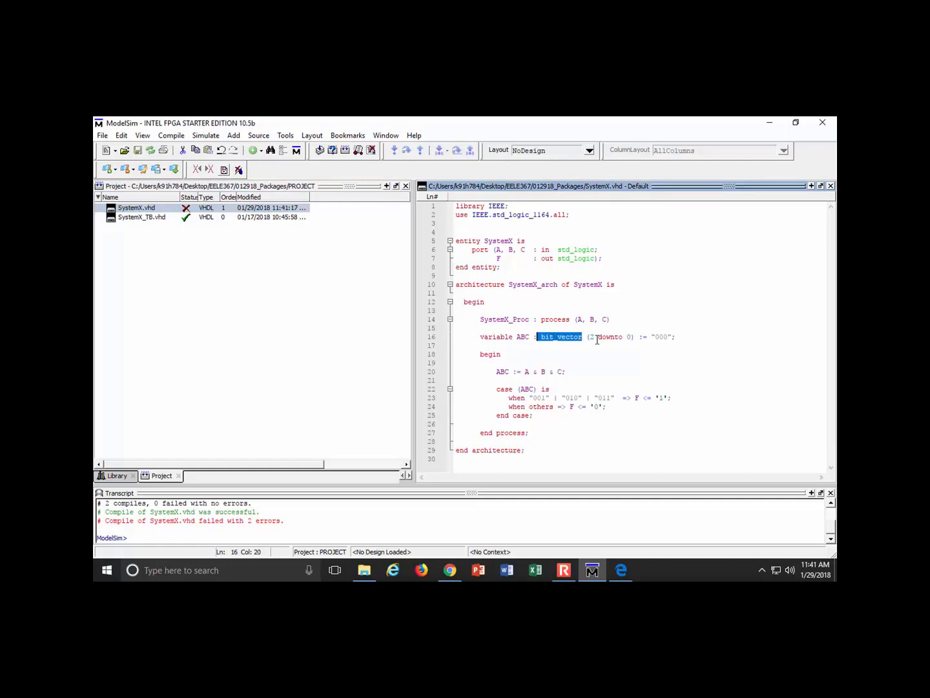
pyautogui.write('std_logic')
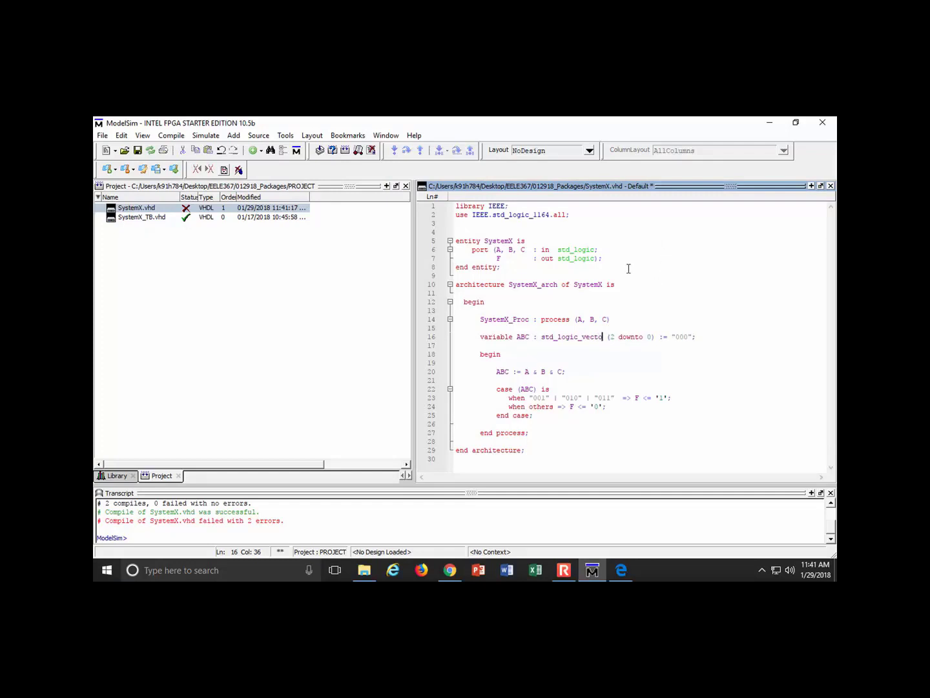
pyautogui.rightClick(136, 207)
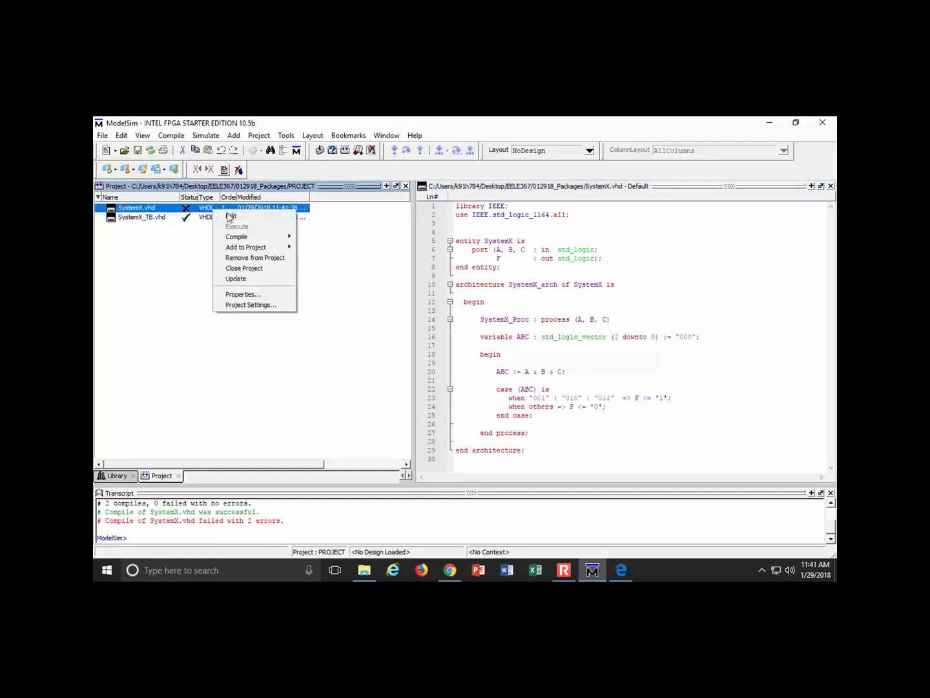
pyautogui.click(331, 239)
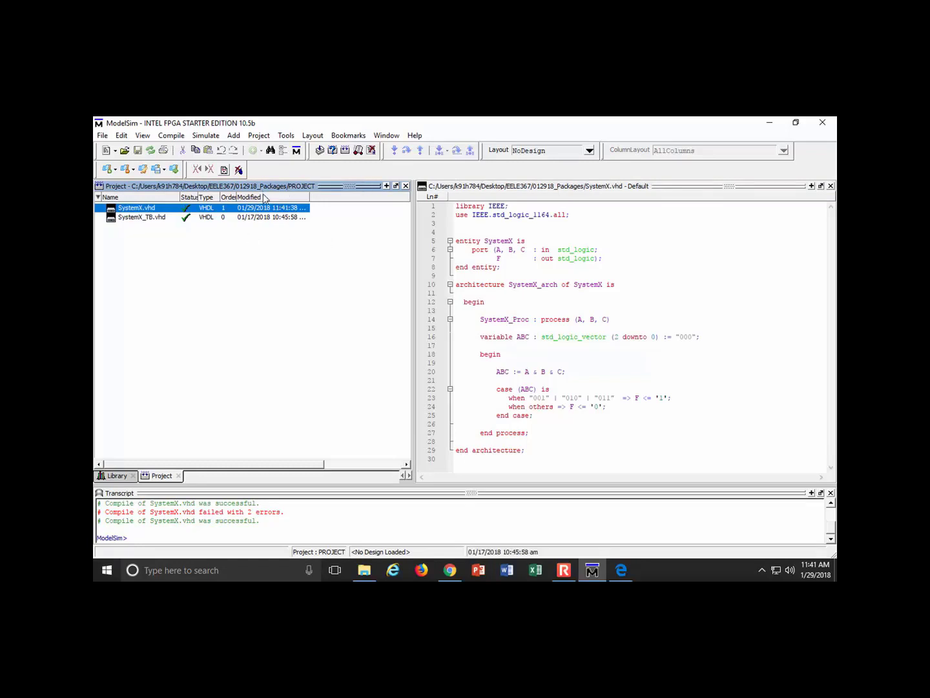
pyautogui.moveTo(267, 192)
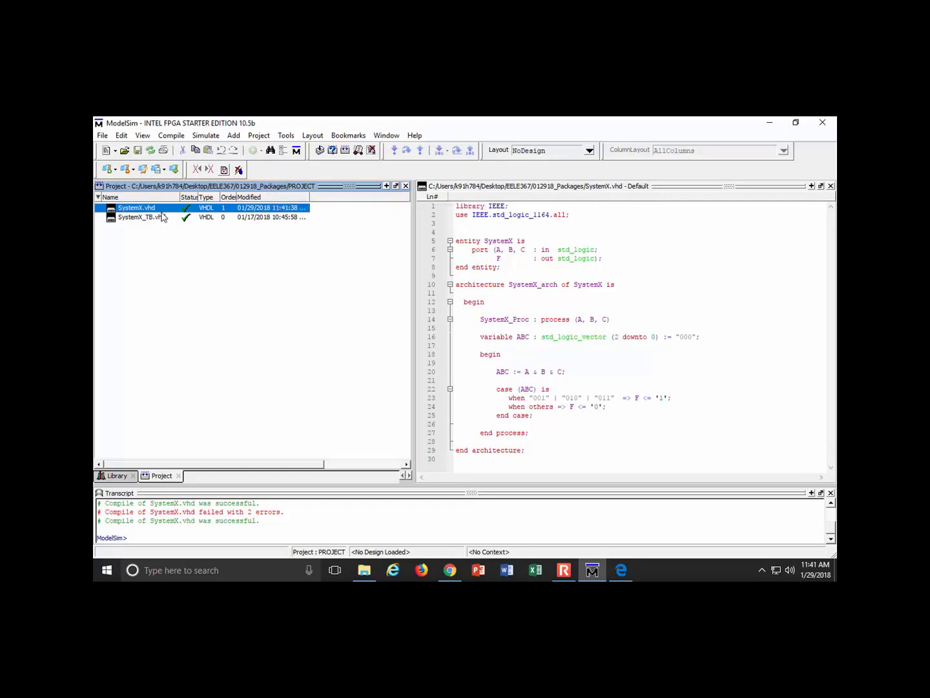
# Open SystemX_TB.vhd in the editor for editing.
pyautogui.doubleClick(142, 217)
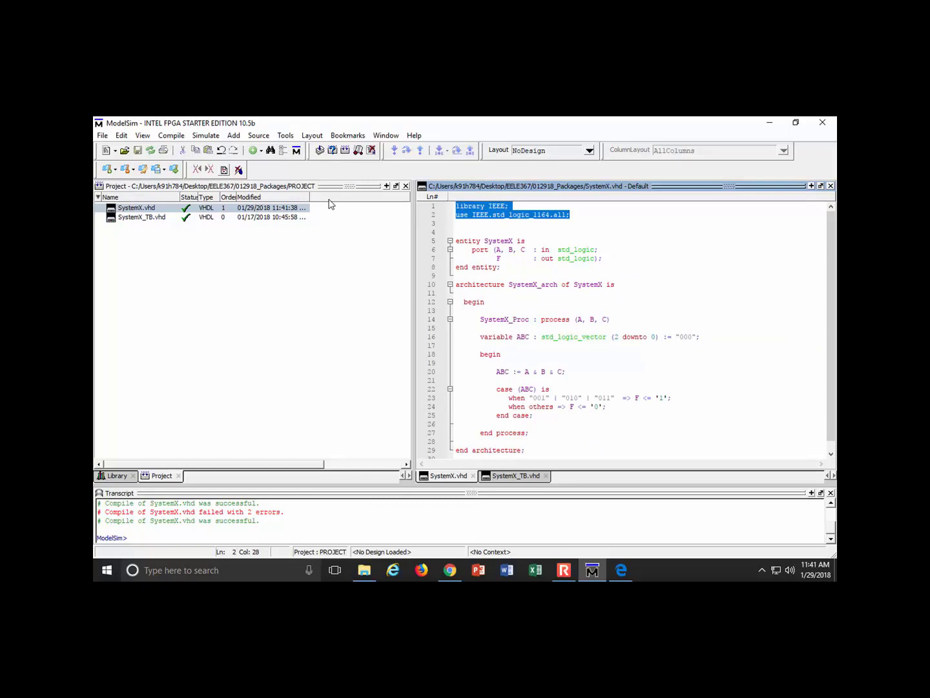
pyautogui.click(140, 217)
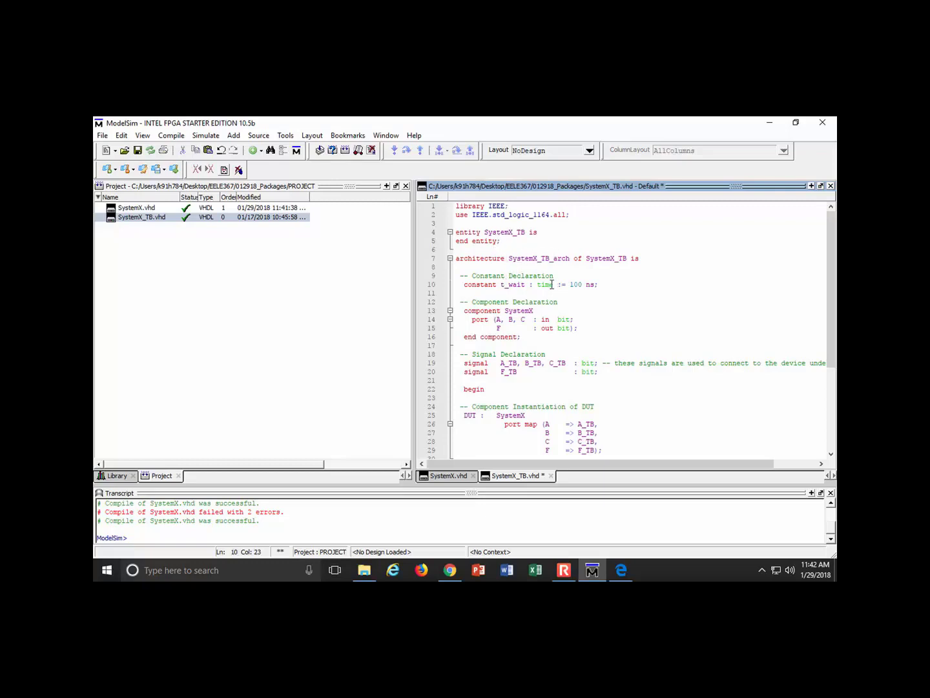
# Replace bit with std_logic in the testbench's component ports and signal declarations and save.
pyautogui.scroll(-3)
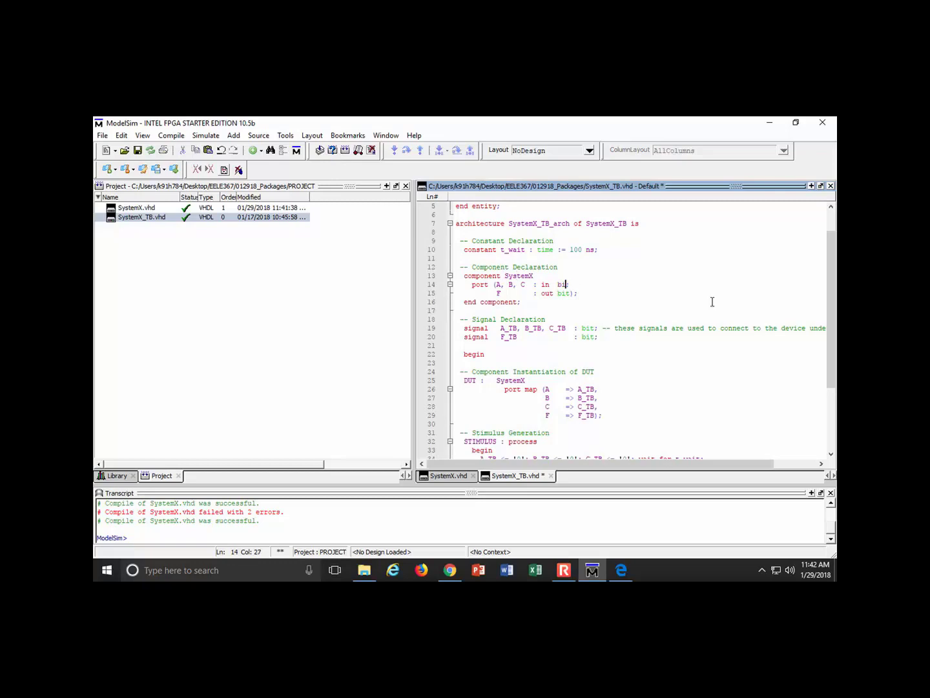
pyautogui.write('std')
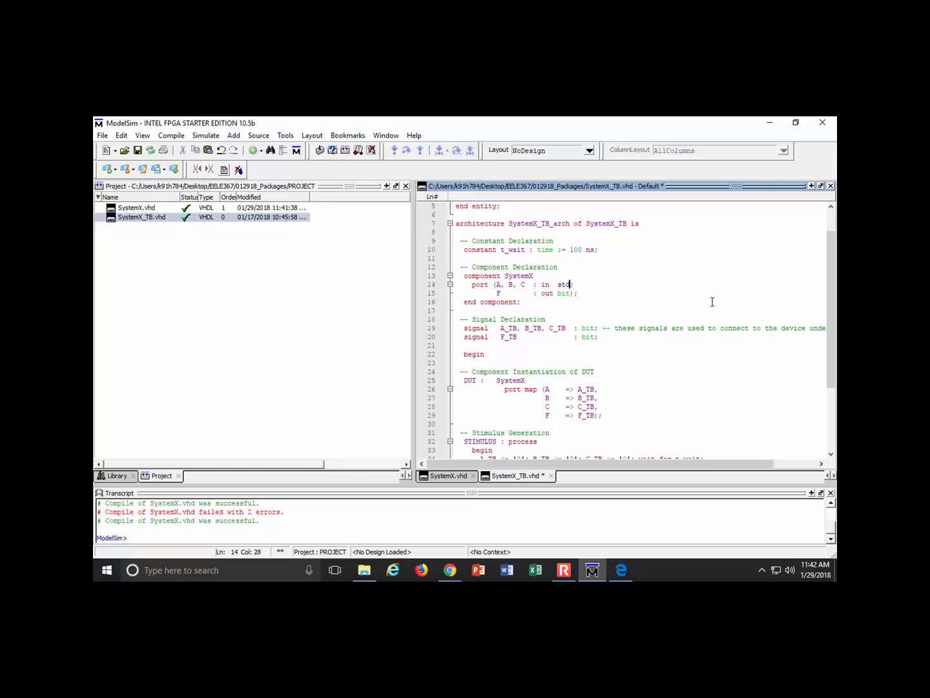
pyautogui.doubleClick(574, 284)
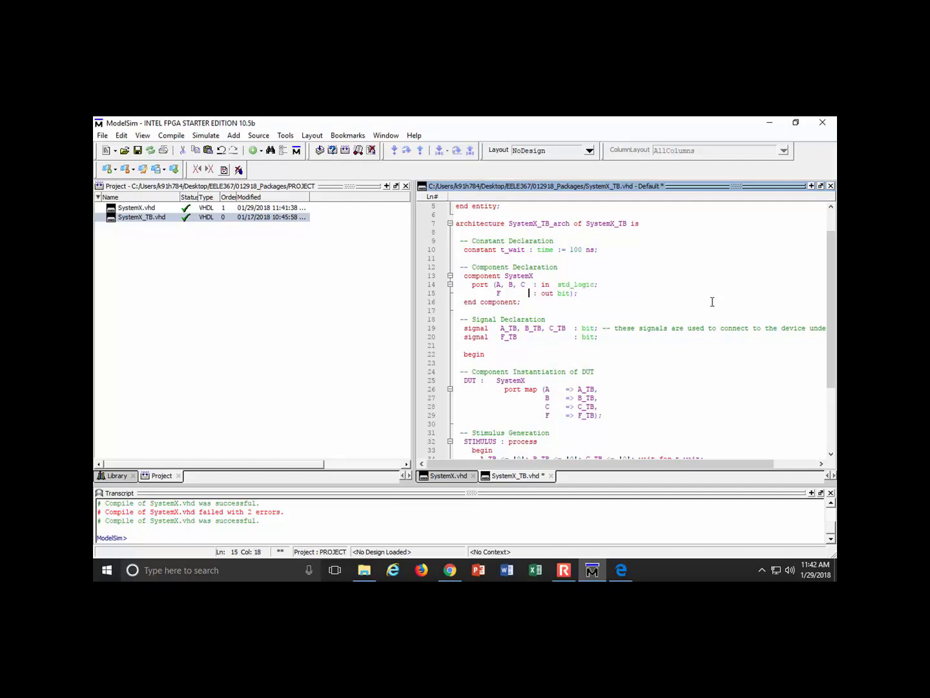
pyautogui.write('std_logic')
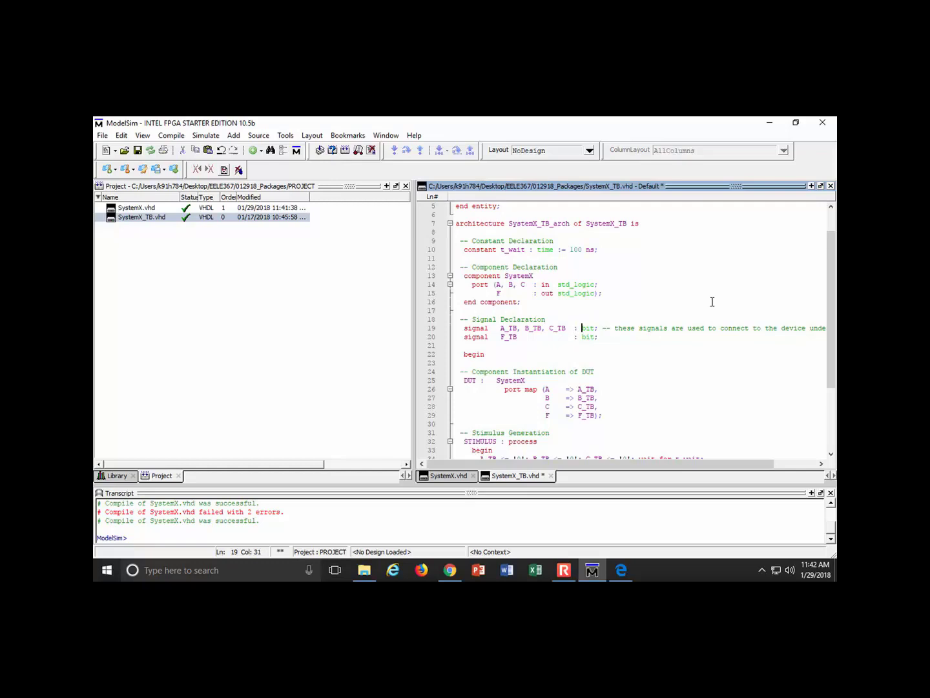
pyautogui.doubleClick(588, 328)
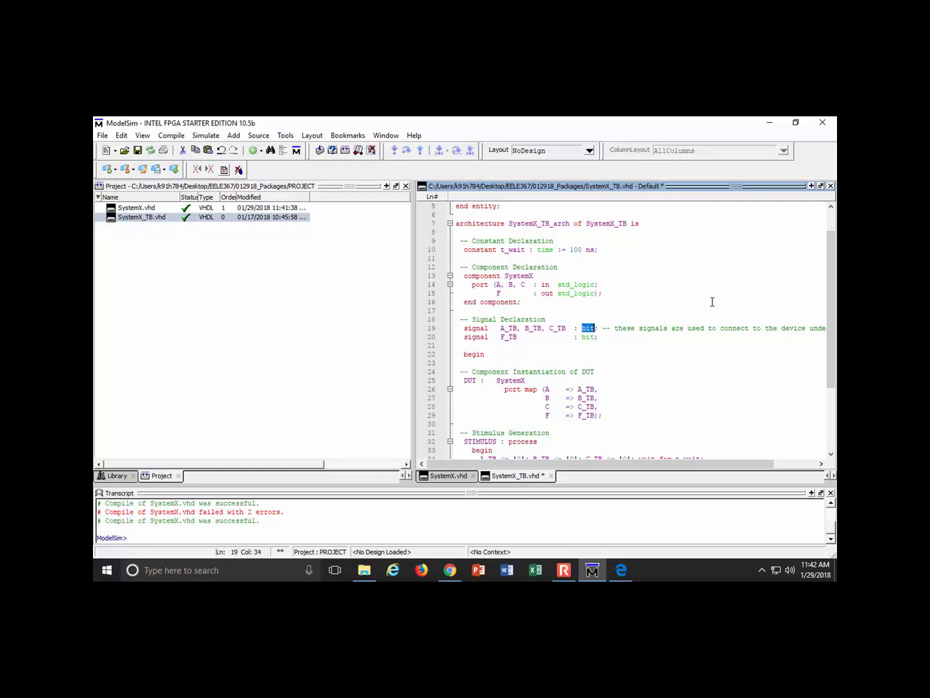
pyautogui.write('std_logic')
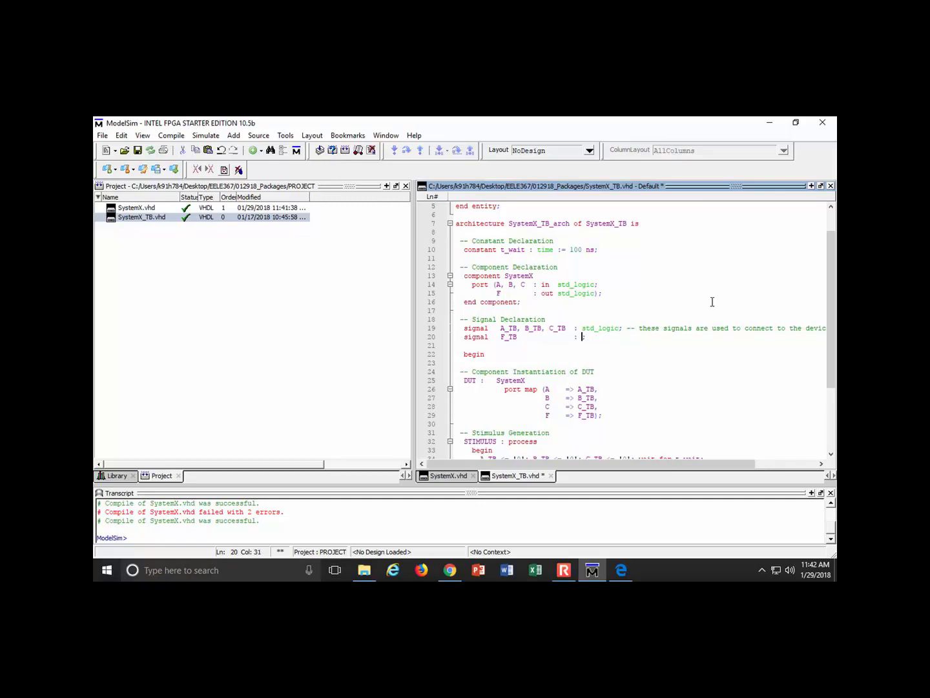
pyautogui.write('std_logic;')
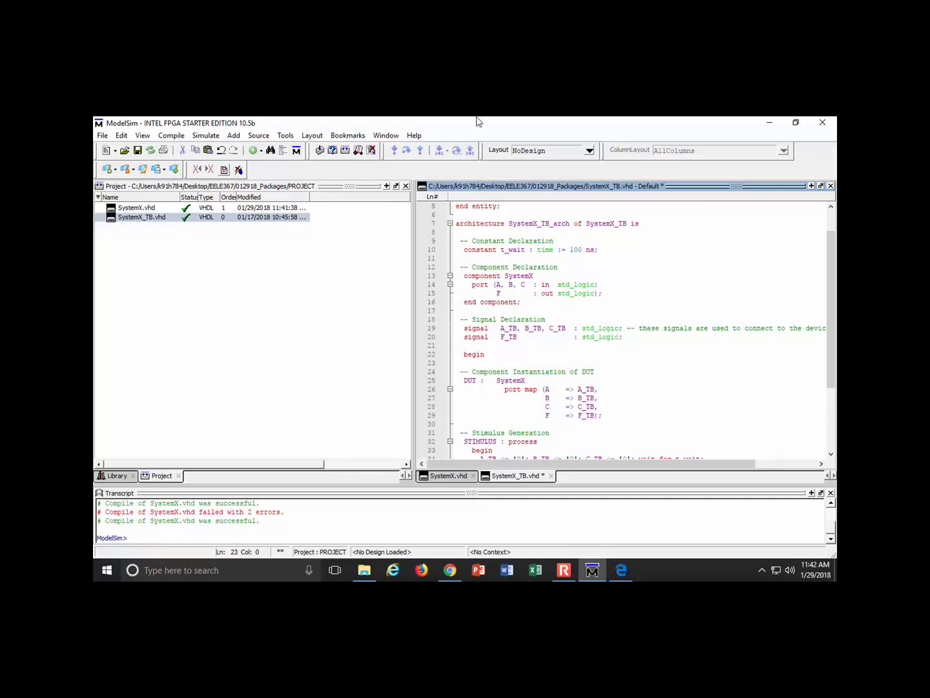
pyautogui.click(510, 372)
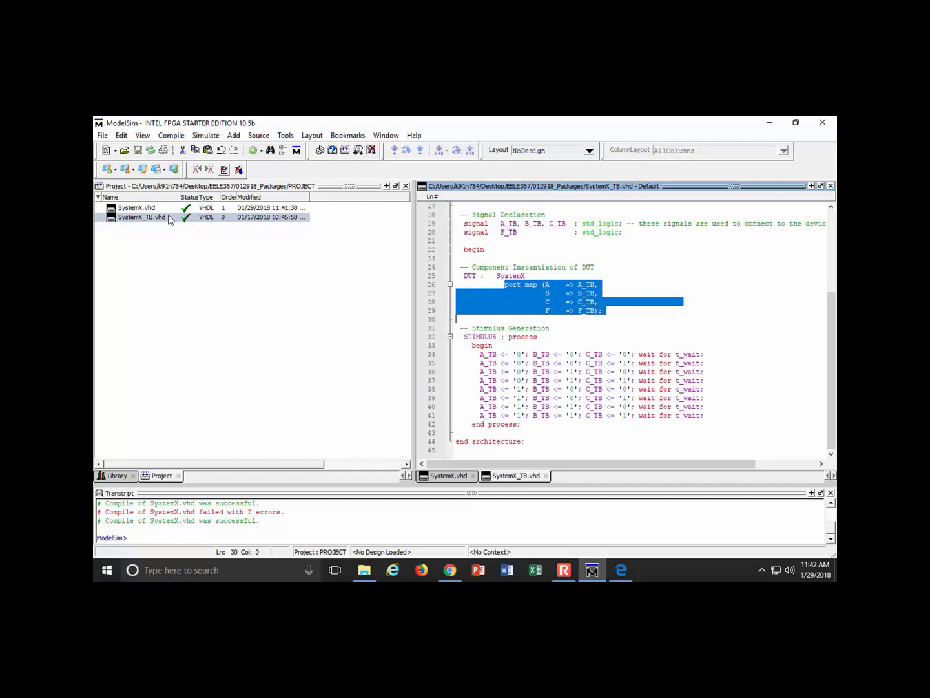
# Compile SystemX_TB.vhd successfully and load the systemx_tb testbench from the work library.
pyautogui.rightClick(140, 217)
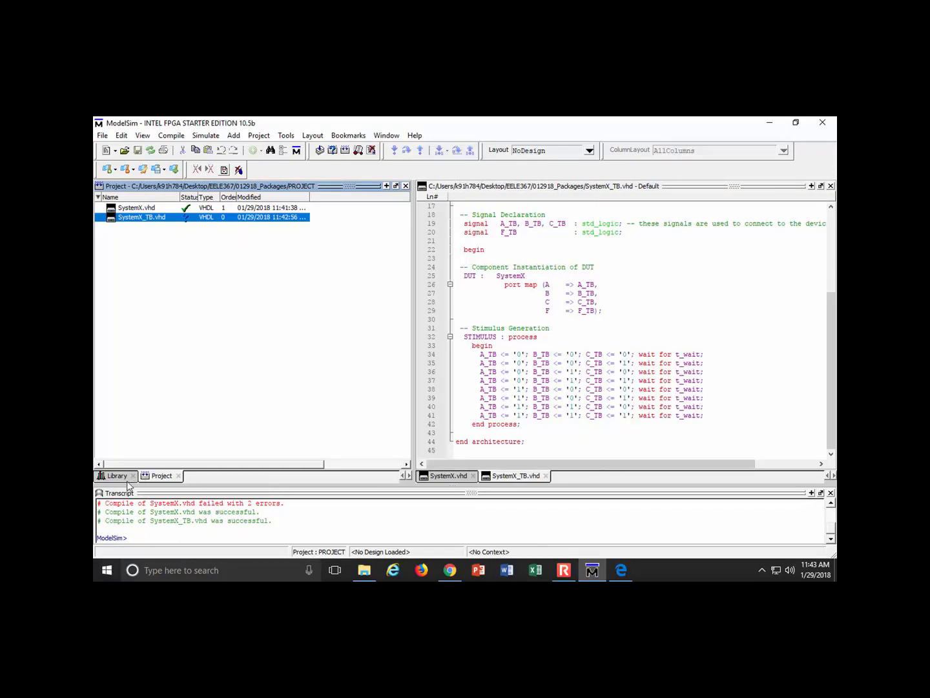
pyautogui.click(116, 475)
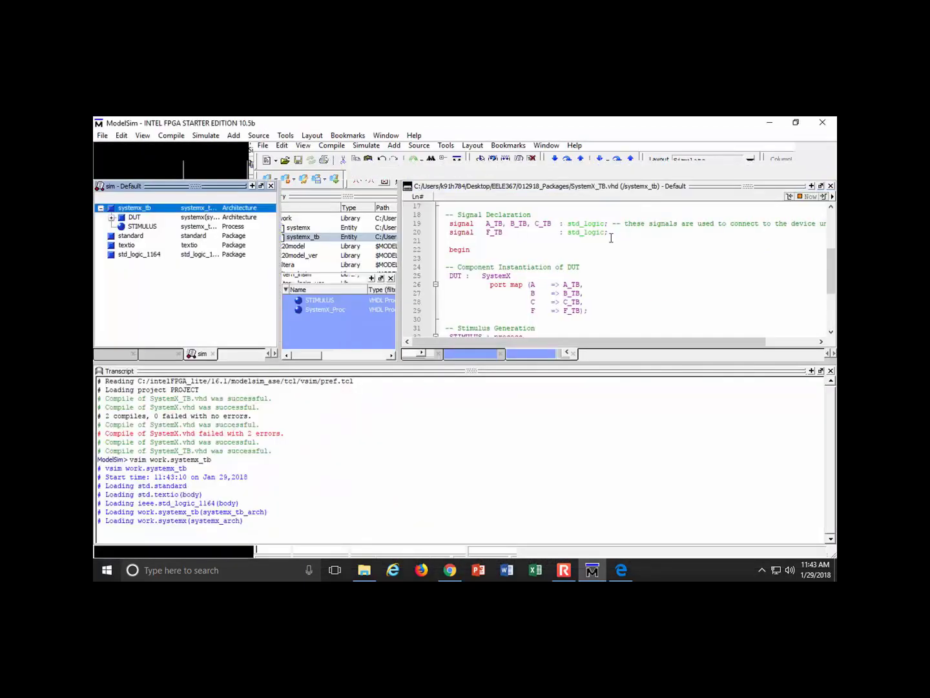
# Add A_TB, B_TB, C_TB and F_TB to the Wave window via Add to > Wave > Signals in Region.
pyautogui.rightClick(314, 219)
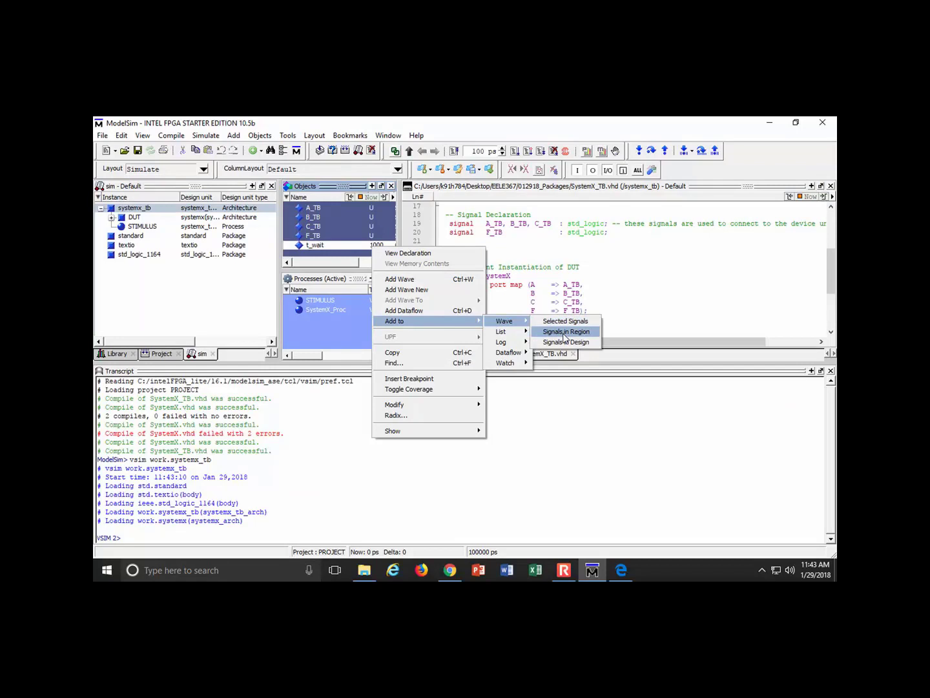
pyautogui.click(565, 331)
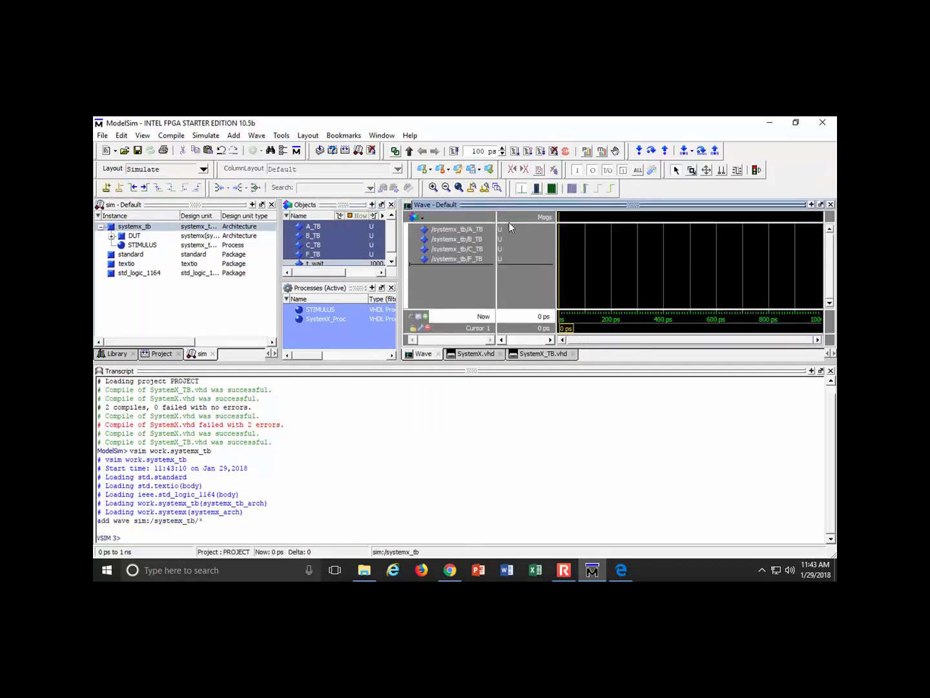
pyautogui.moveTo(493, 158)
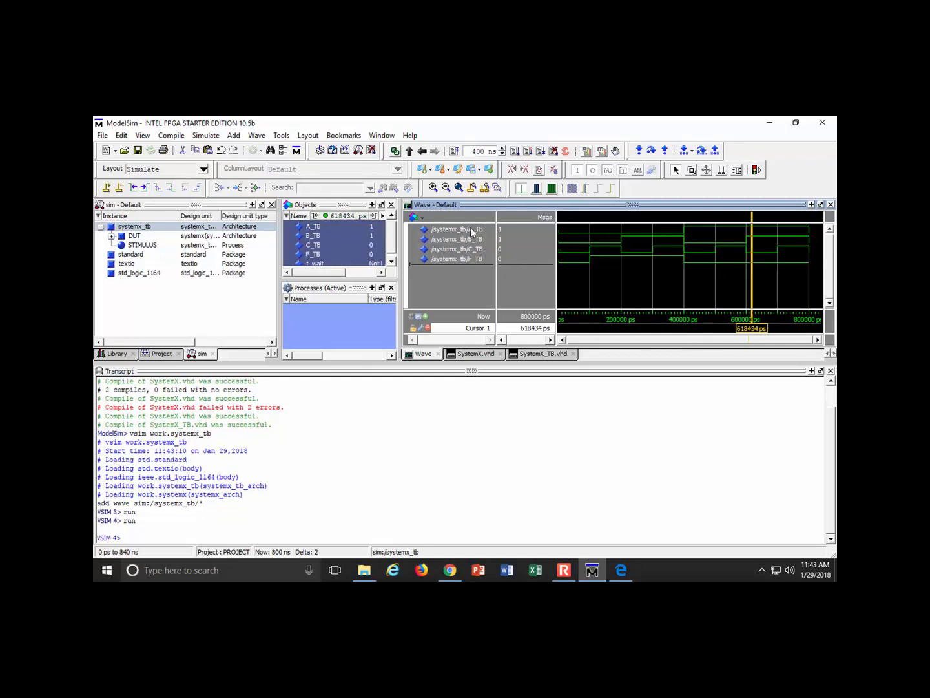
# View the display Format choices for the F_TB waveform.
pyautogui.rightClick(445, 258)
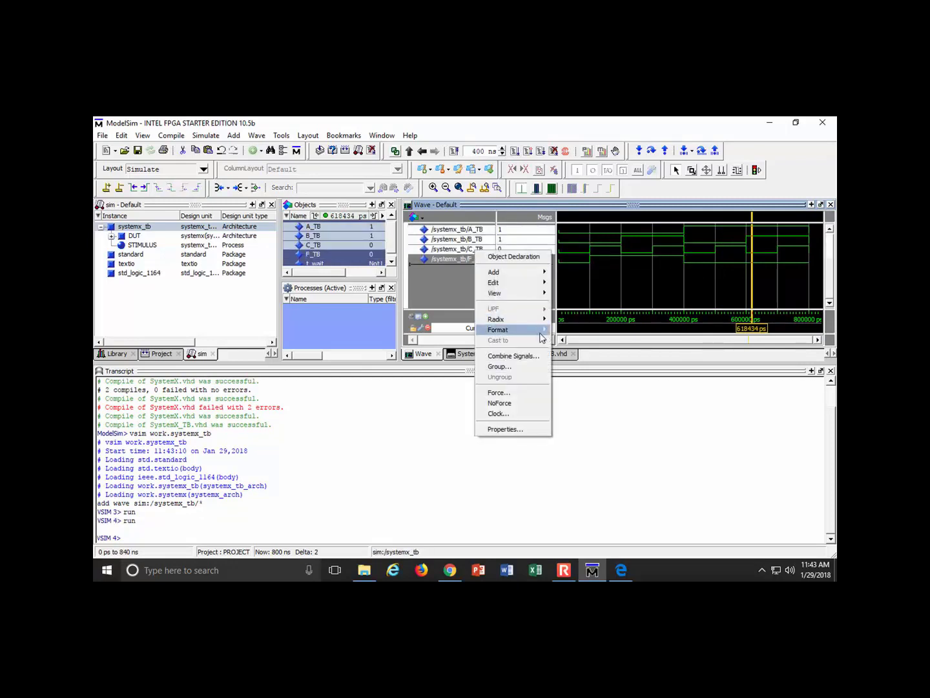
pyautogui.click(513, 355)
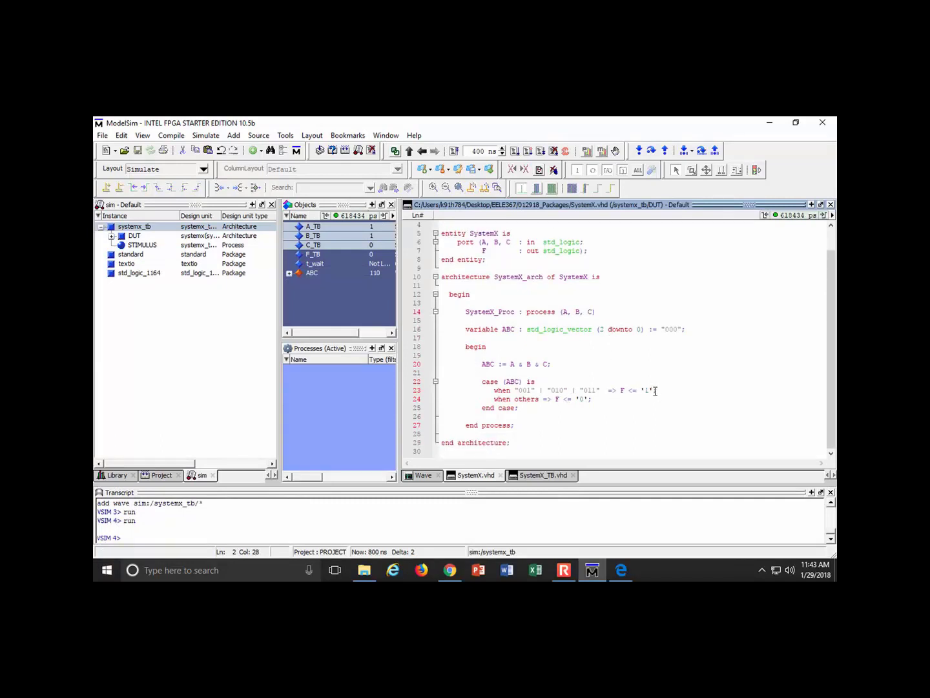
# Insert the branch when "100" => F <= 'Z'; after the first case branch in SystemX.vhd.
pyautogui.click(659, 390)
pyautogui.write('when "')
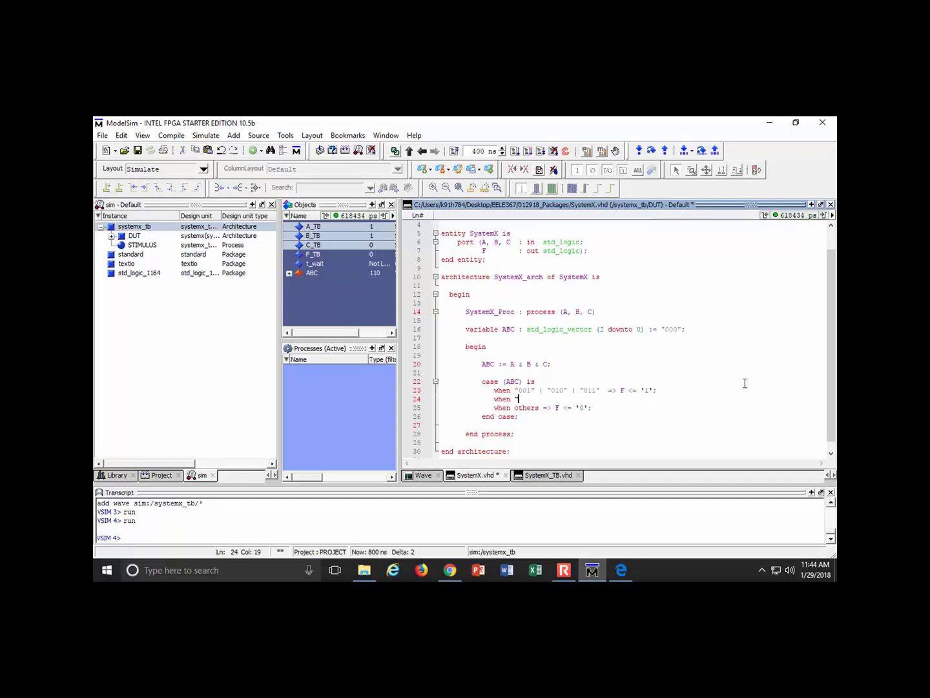
pyautogui.write('100" => F <= \'')
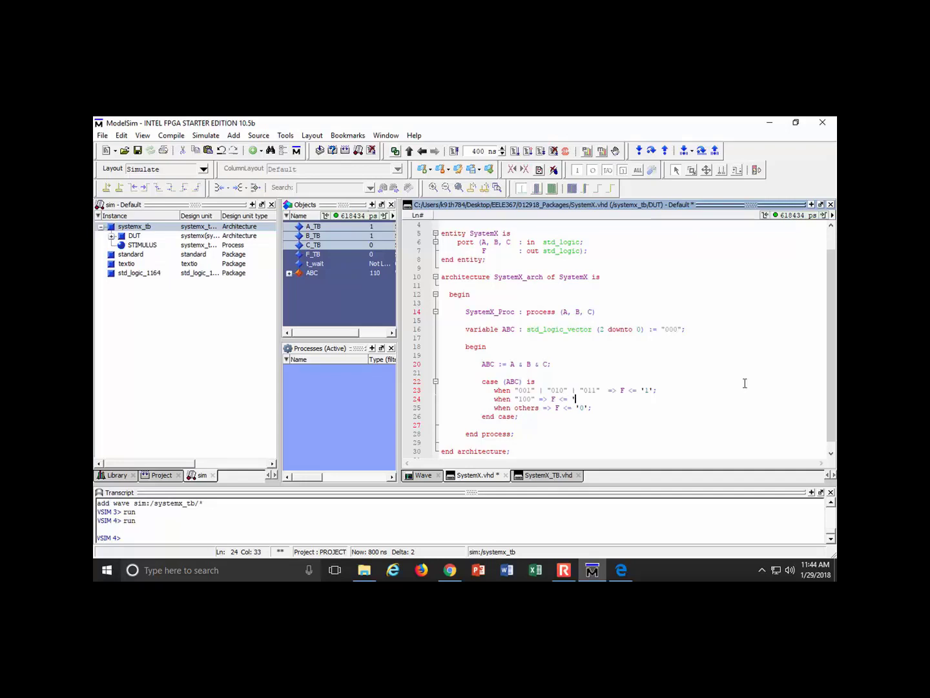
pyautogui.write('2')
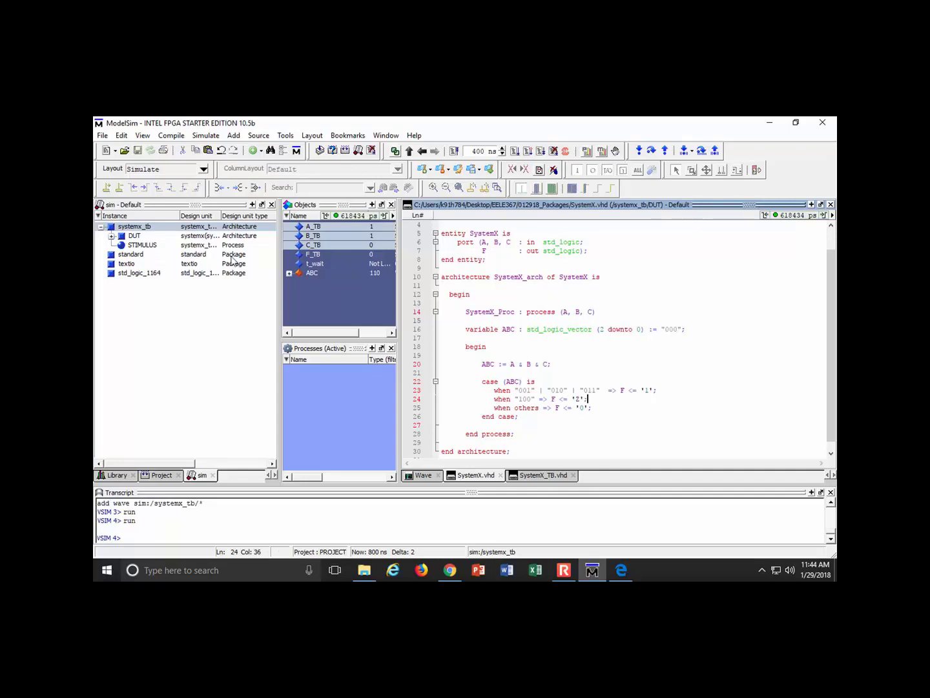
pyautogui.moveTo(116, 475)
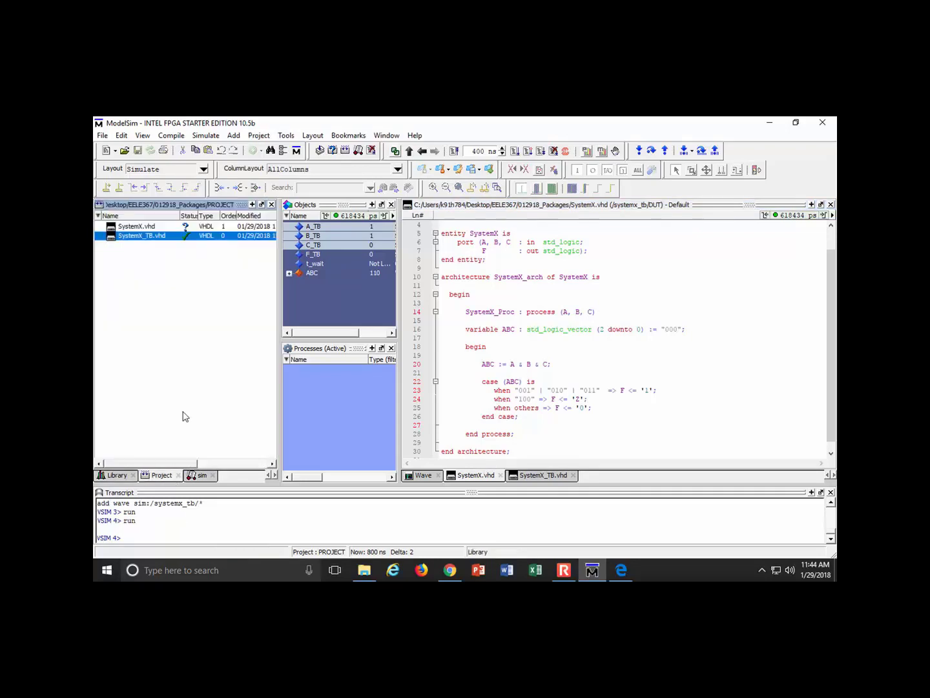
pyautogui.rightClick(137, 226)
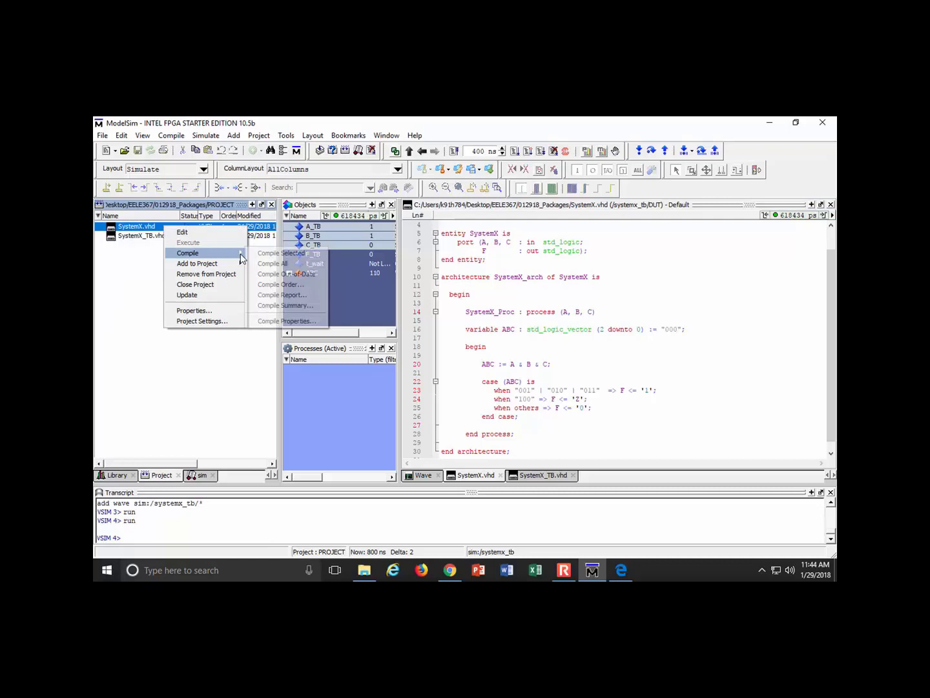
# Compile SystemX.vhd and restart the testbench simulation, rerunning it to 800 ns.
pyautogui.click(272, 264)
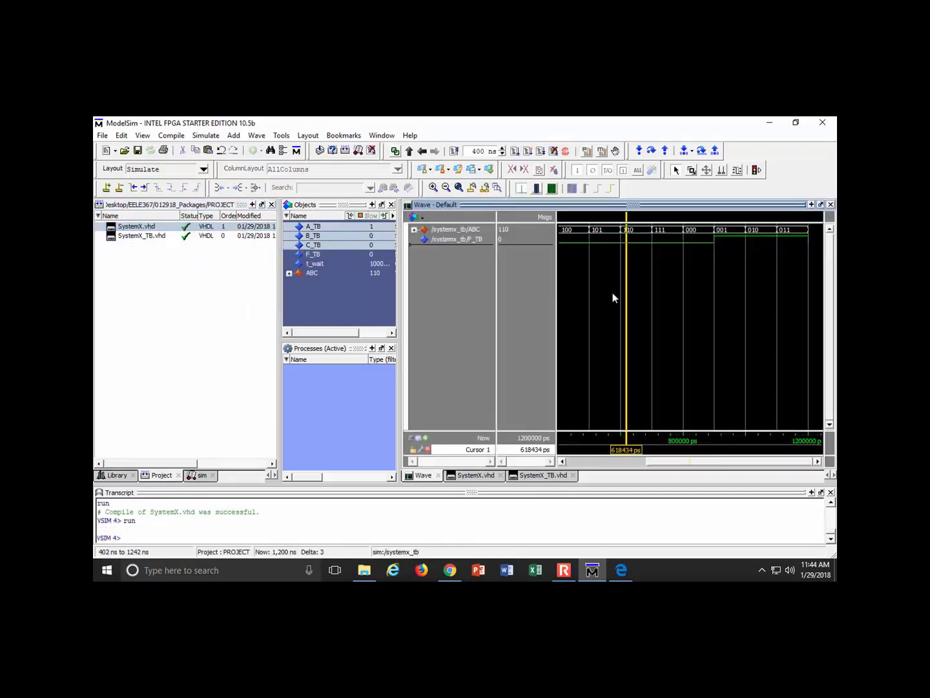
pyautogui.click(454, 150)
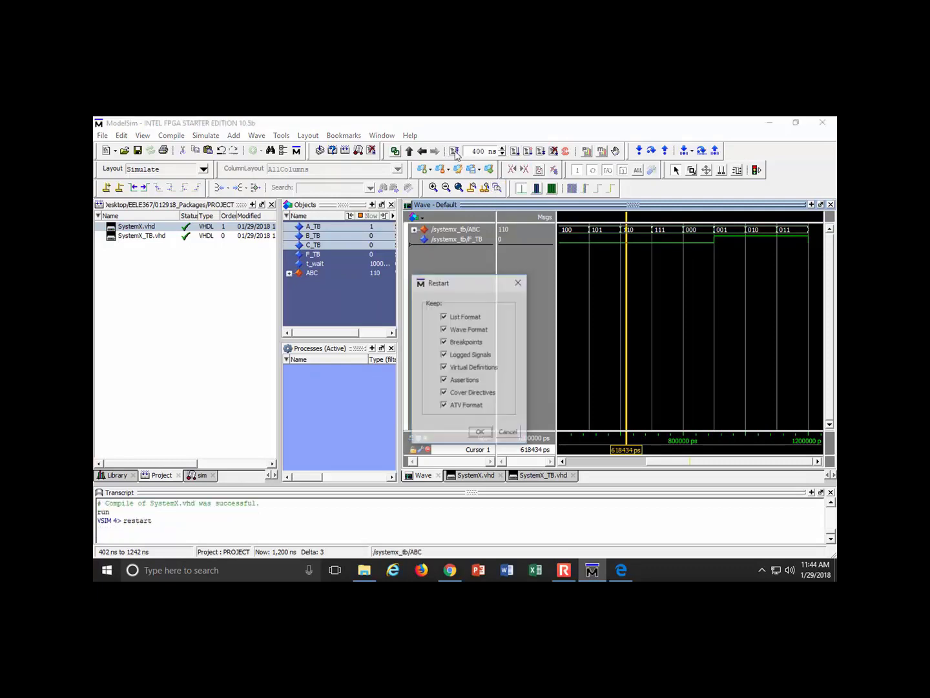
pyautogui.click(480, 432)
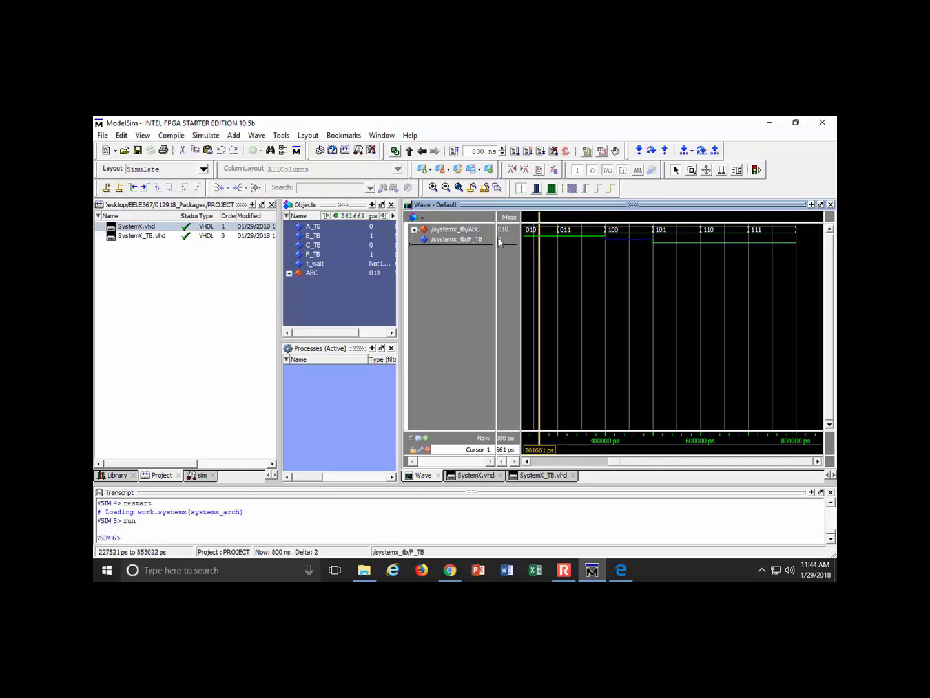
pyautogui.moveTo(493, 248)
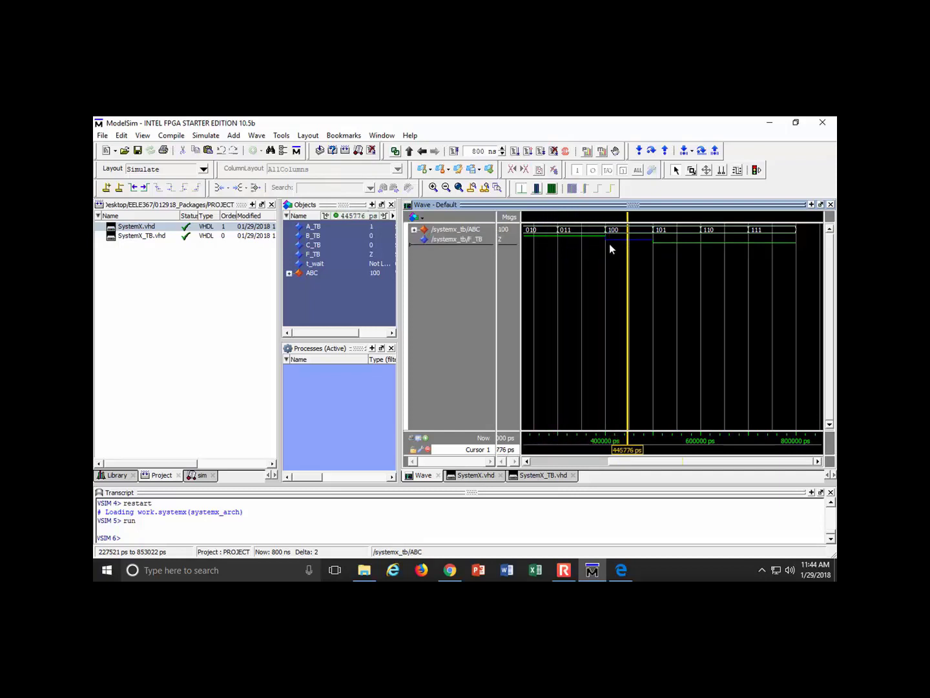
pyautogui.moveTo(582, 233)
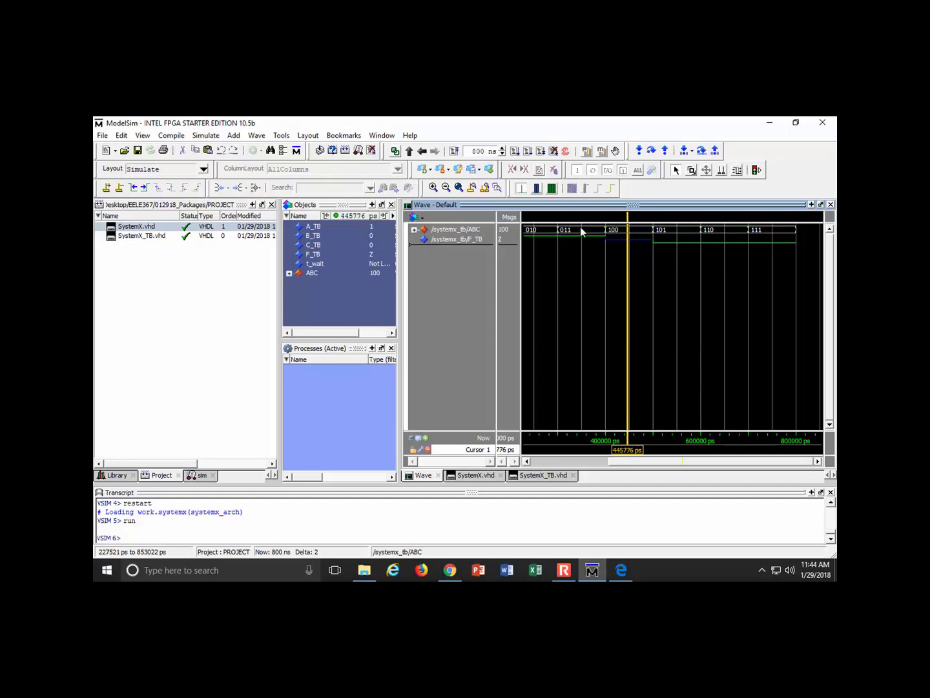
pyautogui.moveTo(581, 232)
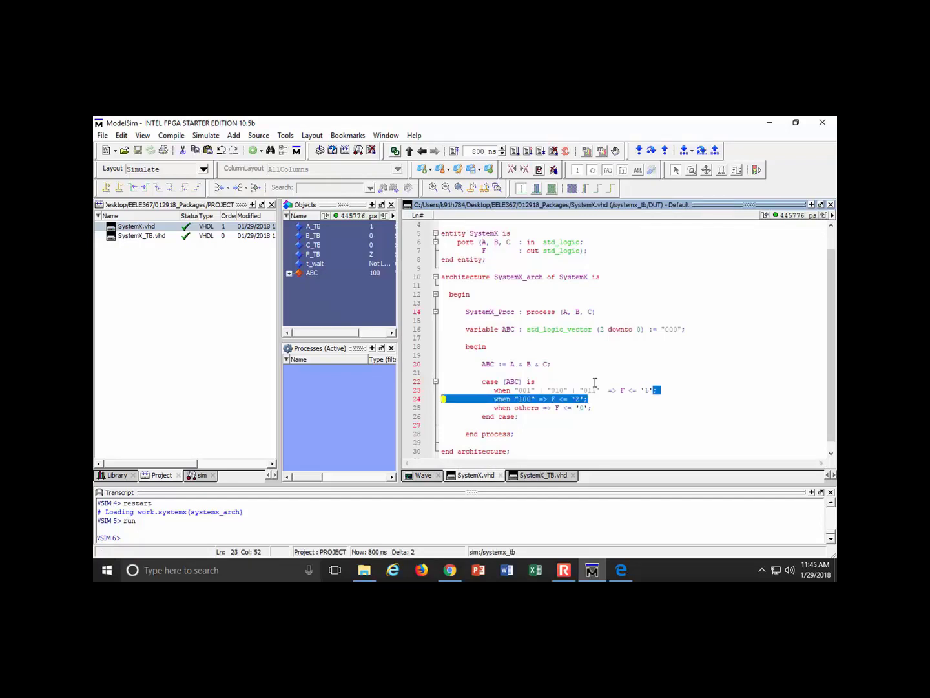
# Add when branches for "101", "110" and "111" driving F to 'X' and 'L', and save.
pyautogui.click(557, 408)
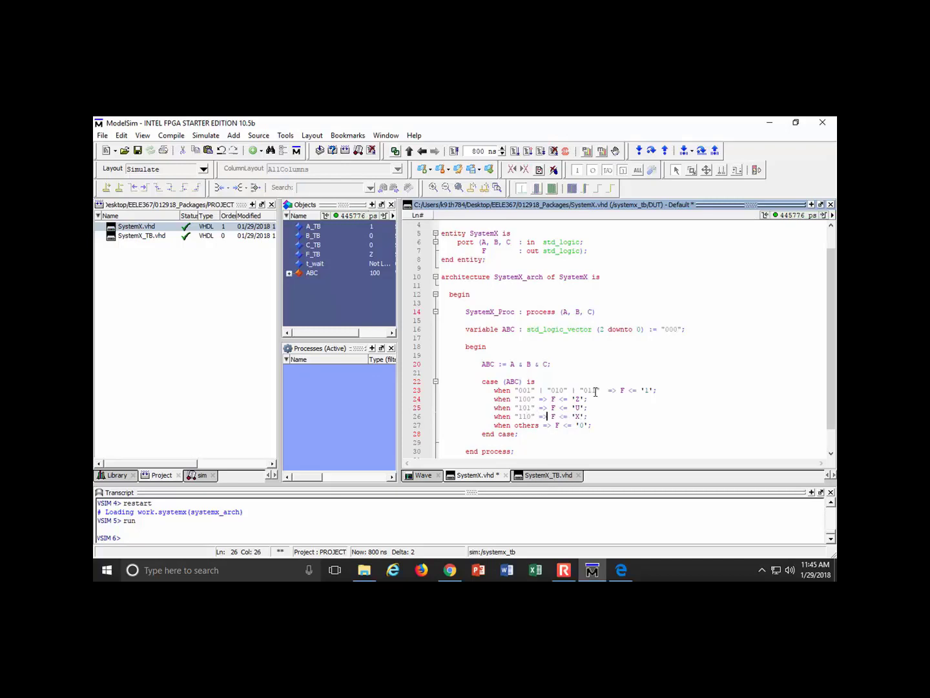
pyautogui.write('when "100" => F <= \'Z\';')
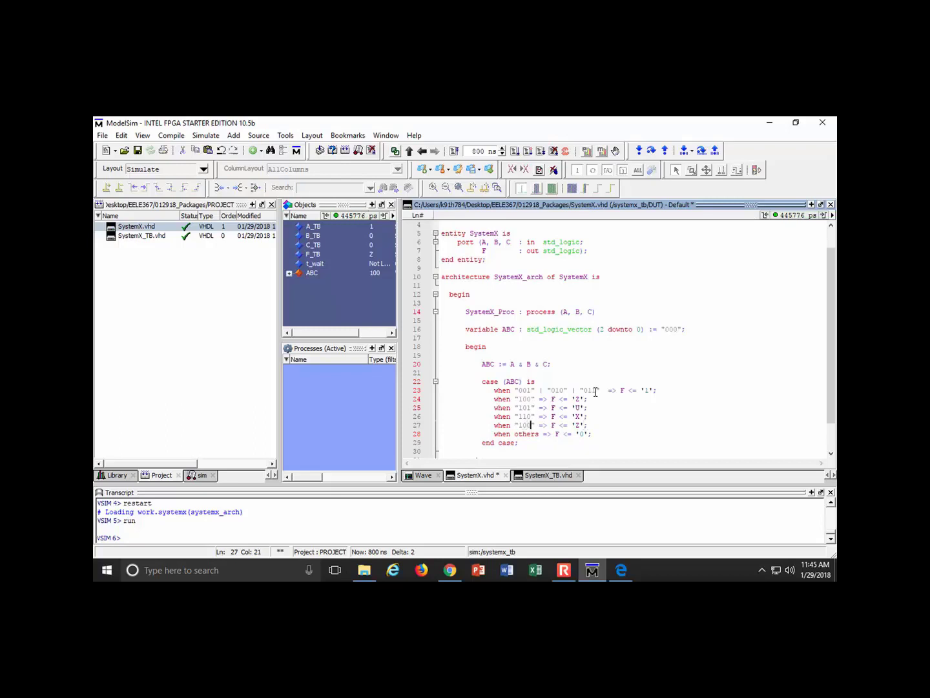
pyautogui.write('11')
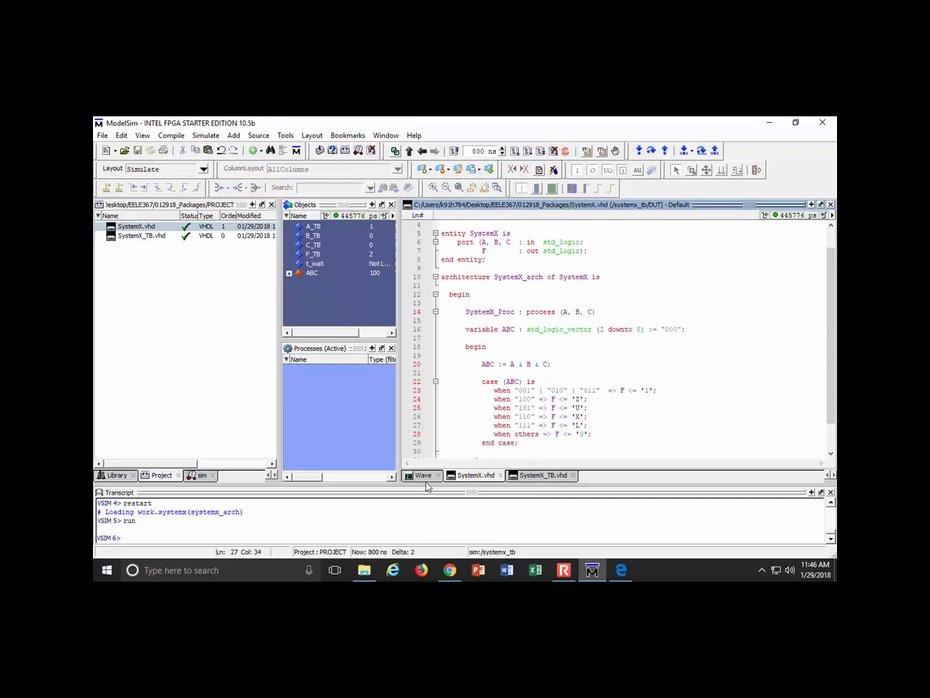
# Compile SystemX.vhd with the new branches and restart the simulation to 800 ns.
pyautogui.rightClick(135, 226)
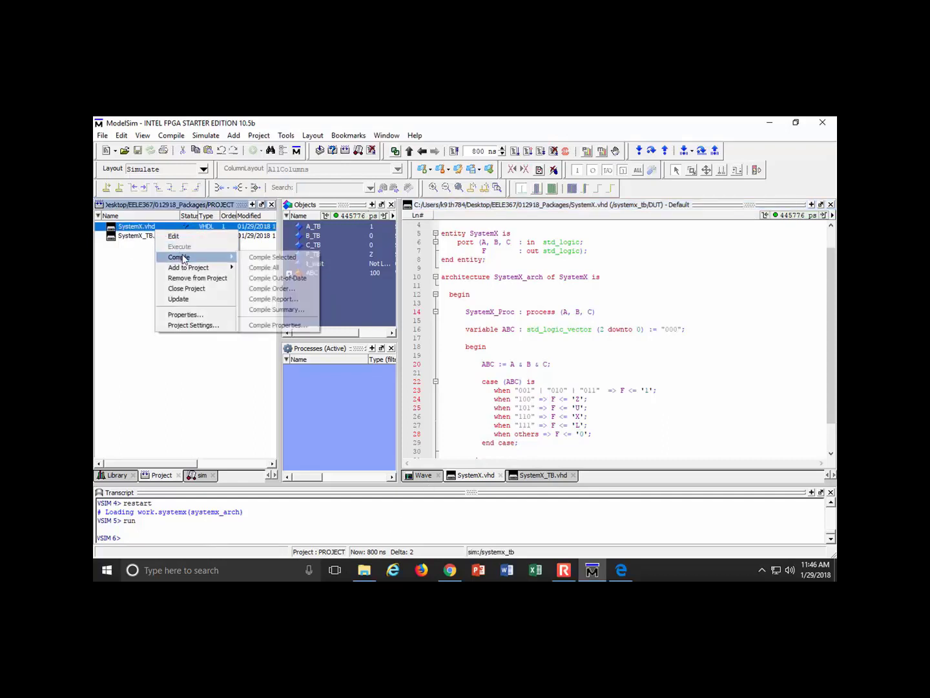
pyautogui.click(271, 256)
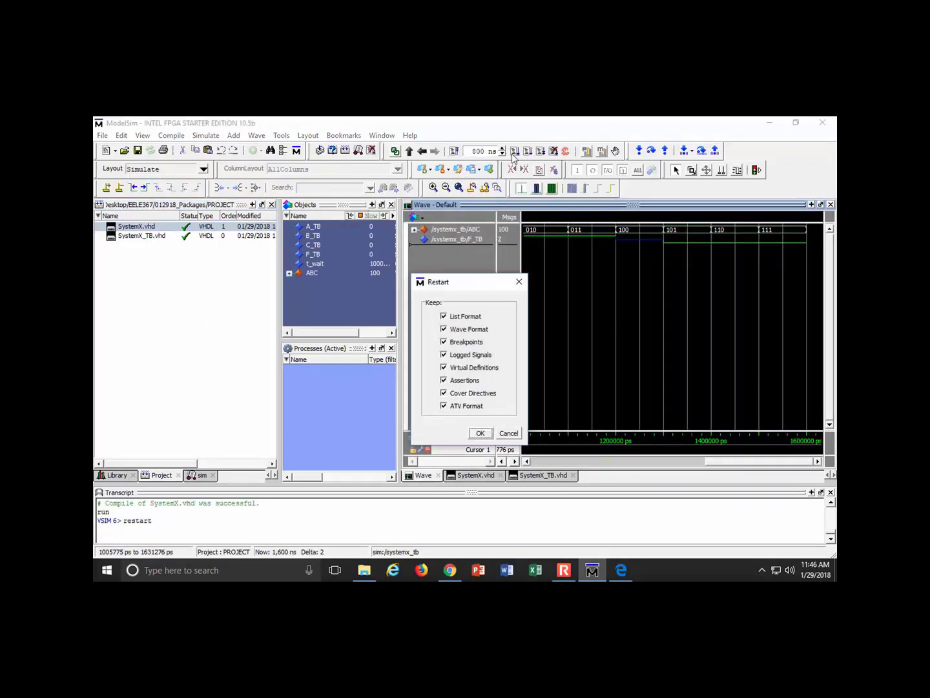
pyautogui.click(480, 433)
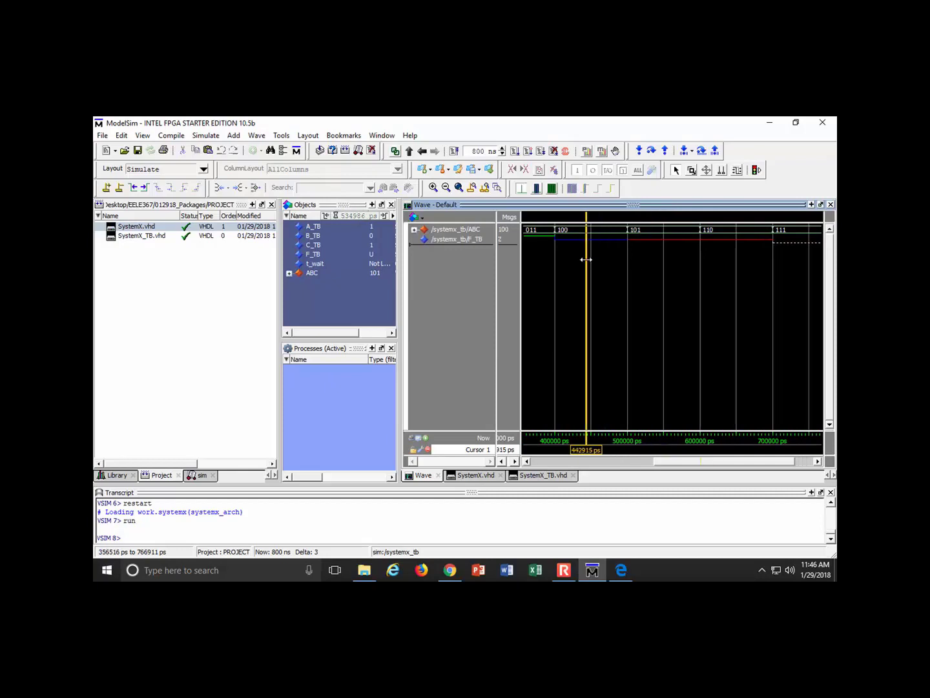
# Move the wave cursor across the 101–111 intervals to read F_TB's X and L values.
pyautogui.moveTo(586, 258); pyautogui.dragTo(663, 248)
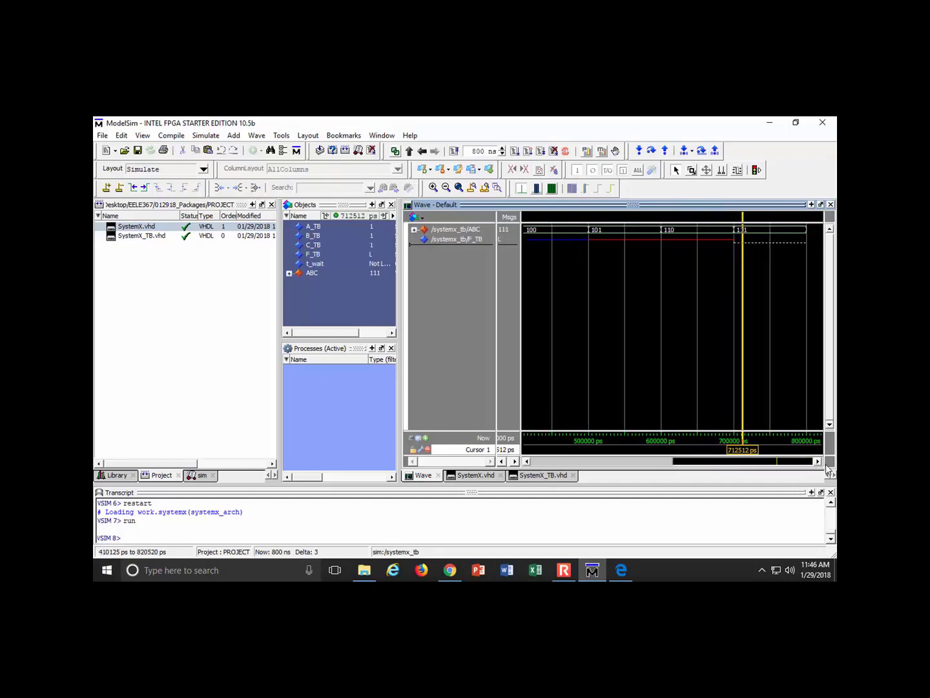
pyautogui.moveTo(770, 247)
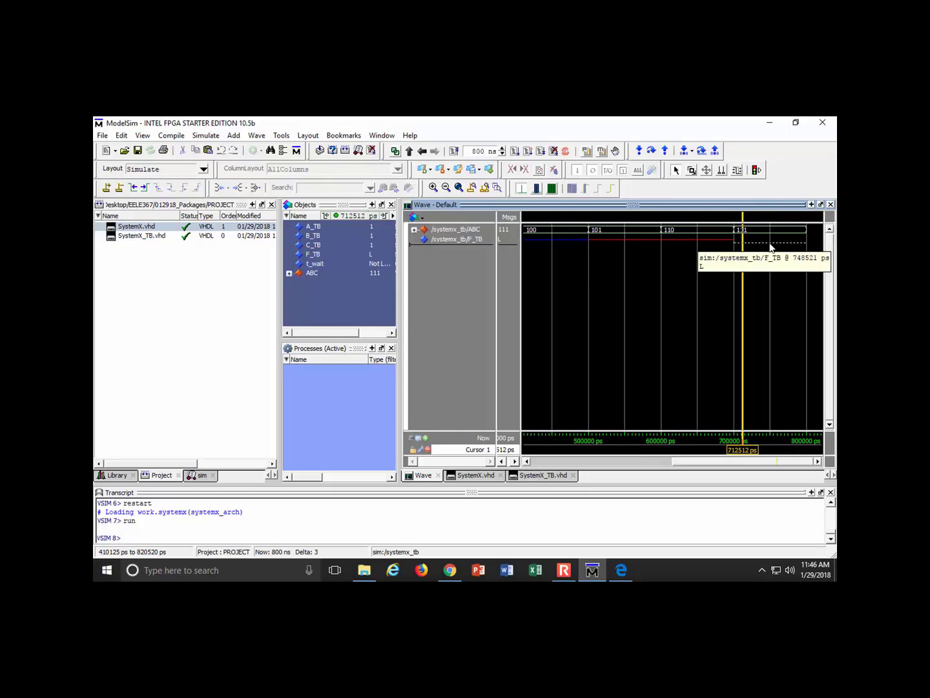
pyautogui.moveTo(742, 460); pyautogui.dragTo(646, 460)
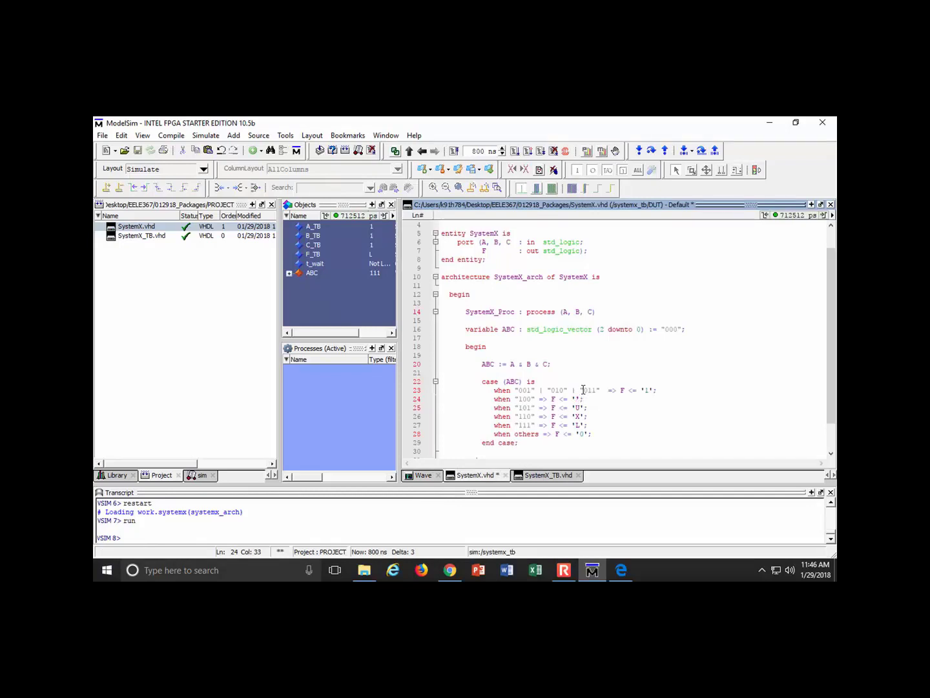
# Change the branch values so F is 'W', '-' and 'H' for 100, 101 and 110, and save.
pyautogui.write('W')
pyautogui.click(631, 416)
pyautogui.write('H')
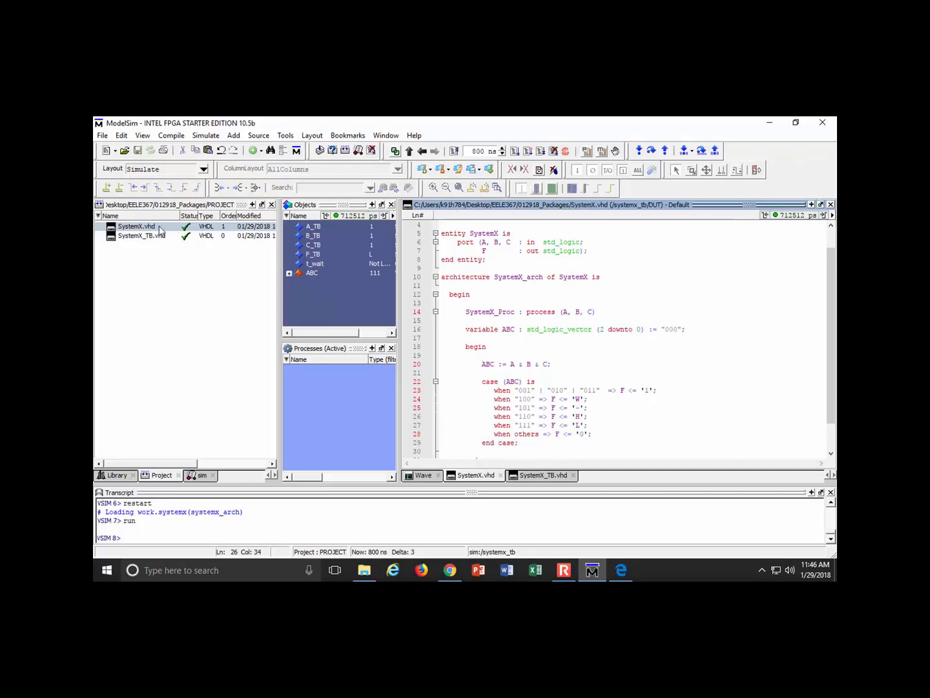
# Compile the revised SystemX.vhd and restart the simulation so F_TB shows W at ABC 100.
pyautogui.rightClick(135, 226)
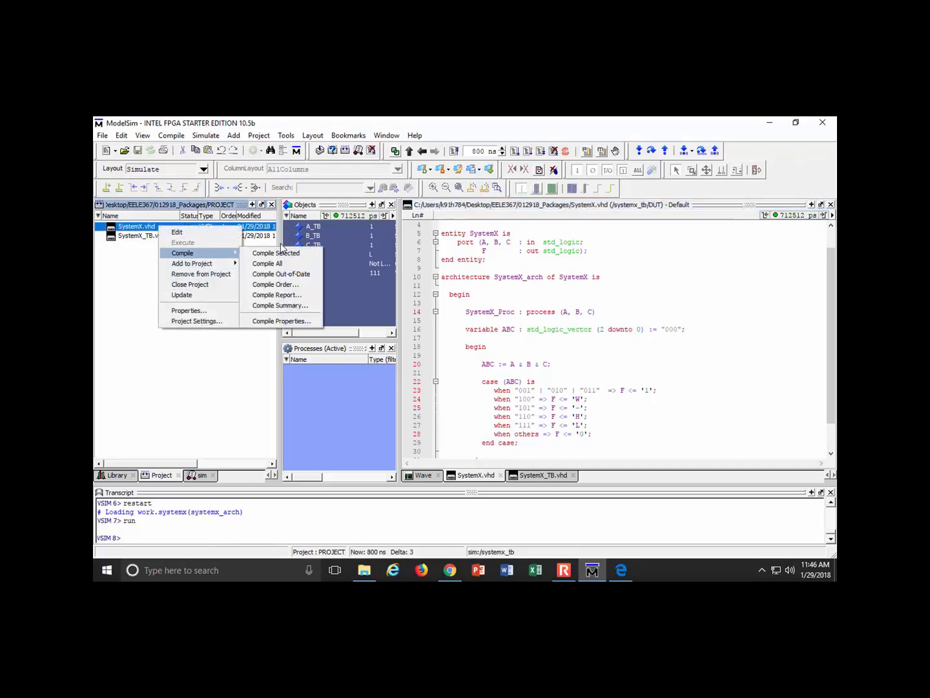
pyautogui.click(267, 264)
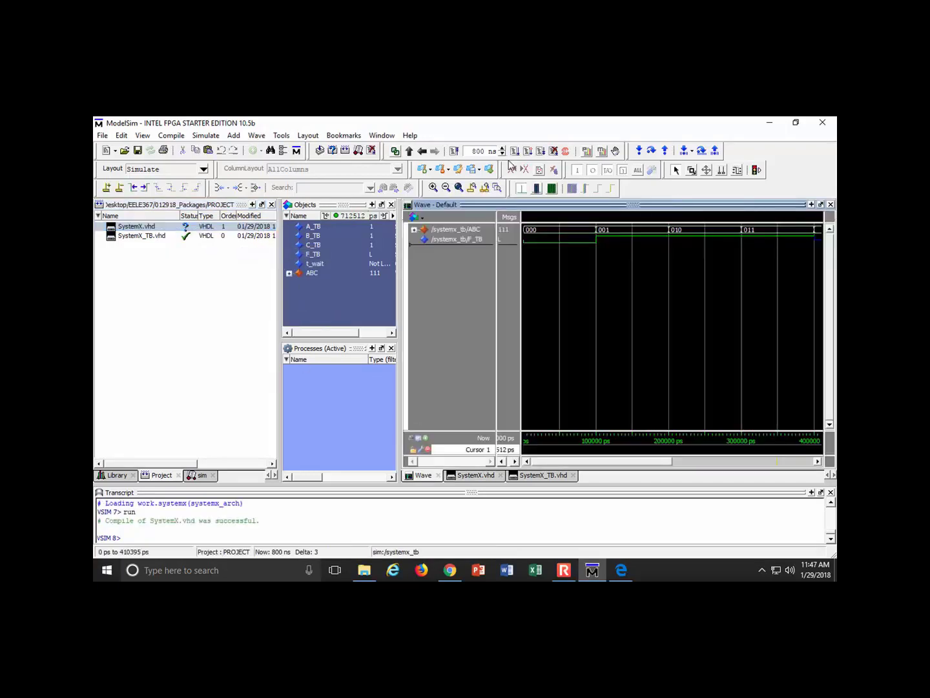
pyautogui.click(455, 150)
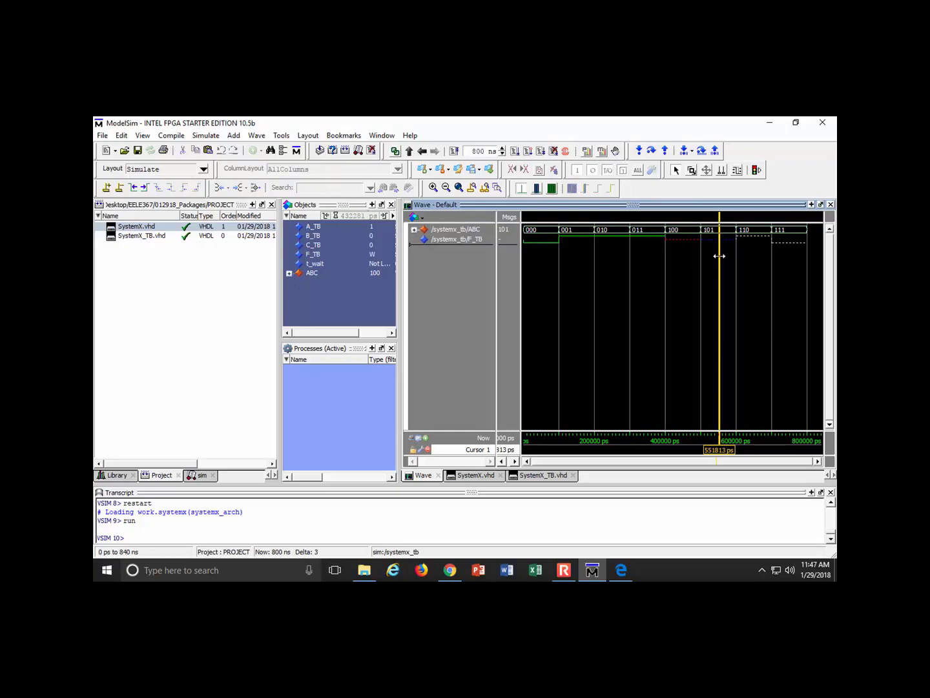
pyautogui.moveTo(719, 256)
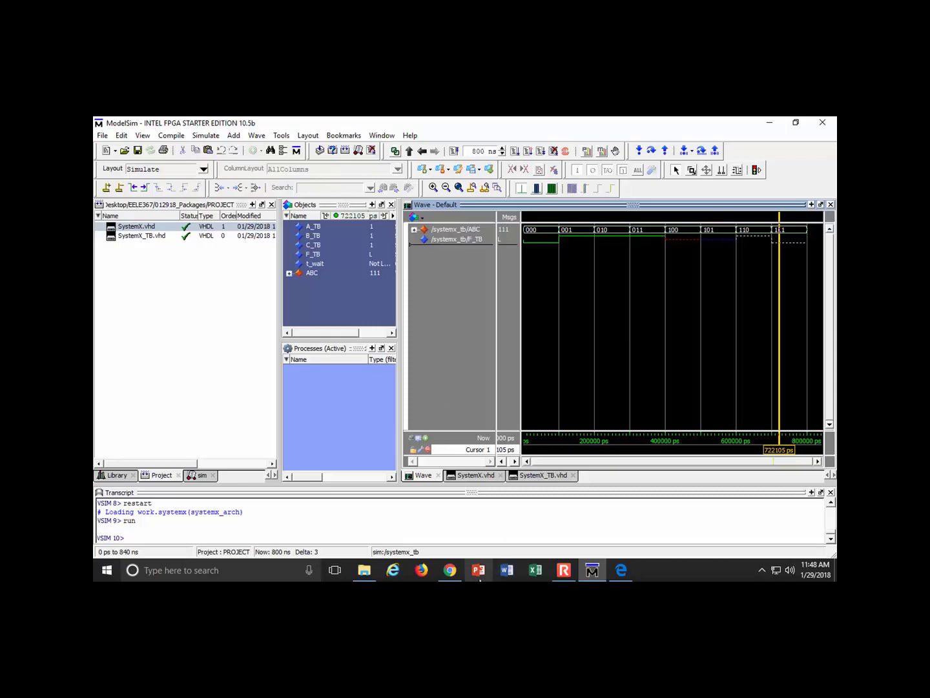
pyautogui.click(563, 570)
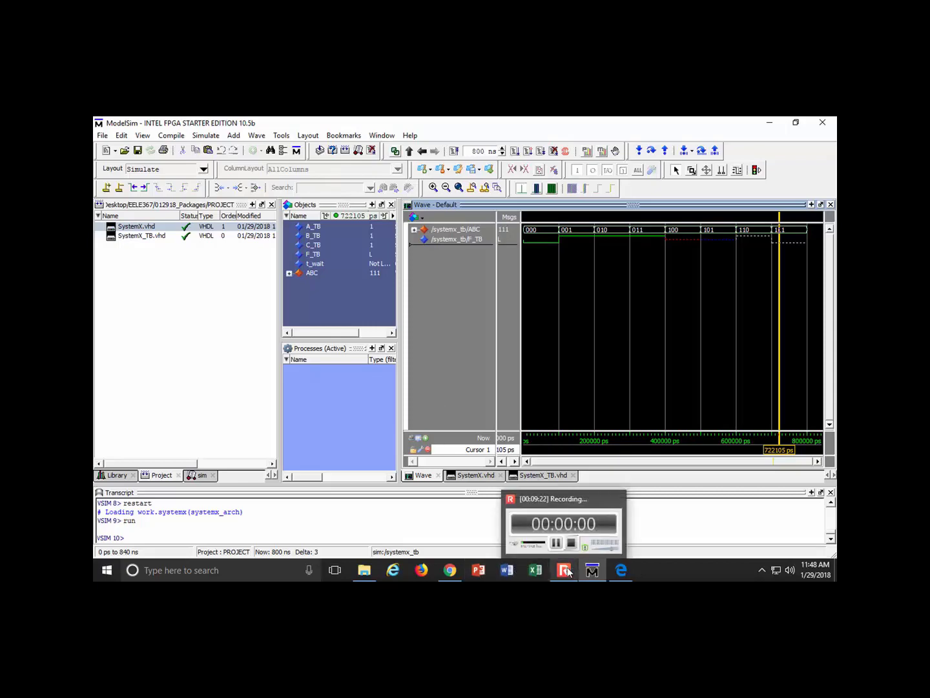